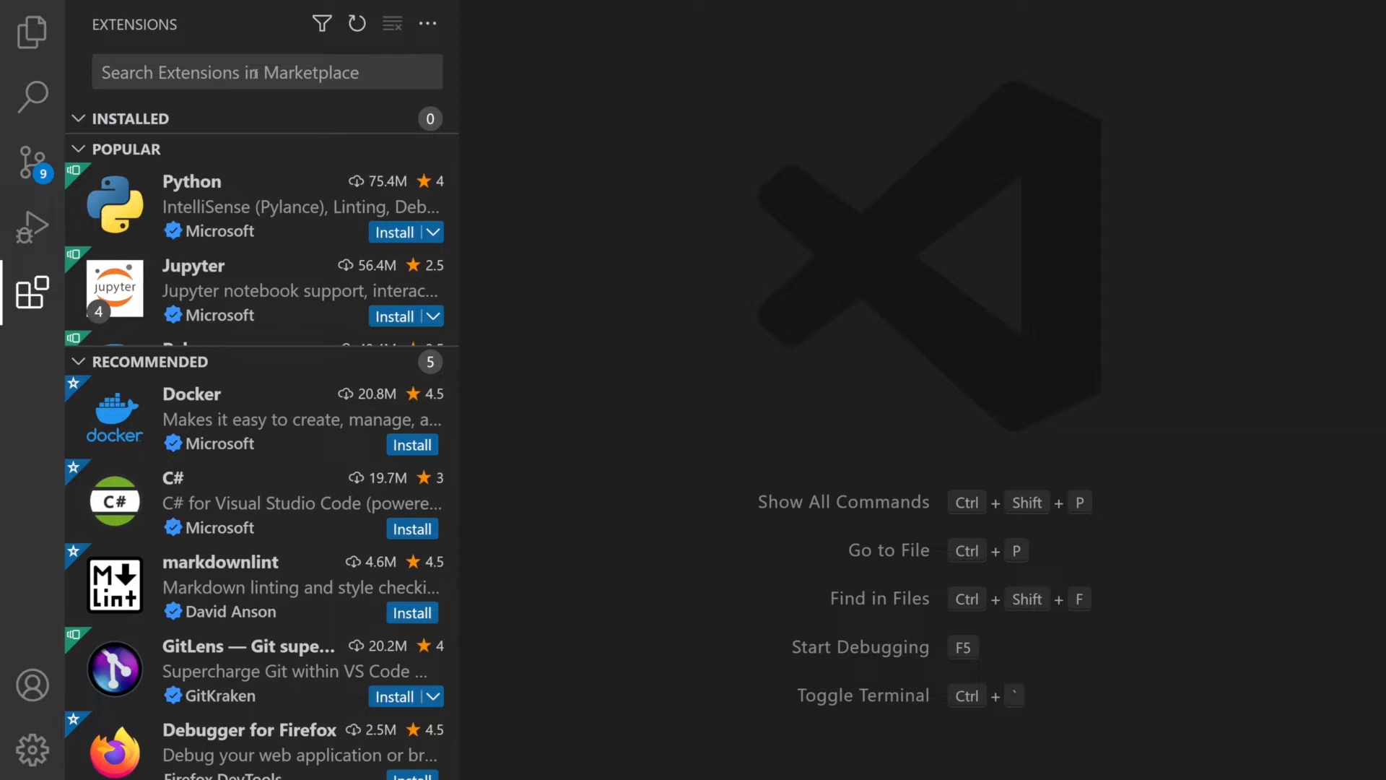
Step: Search the marketplace for 'C#' and install Microsoft's C# extension
{"action": "type", "text": "C#"}
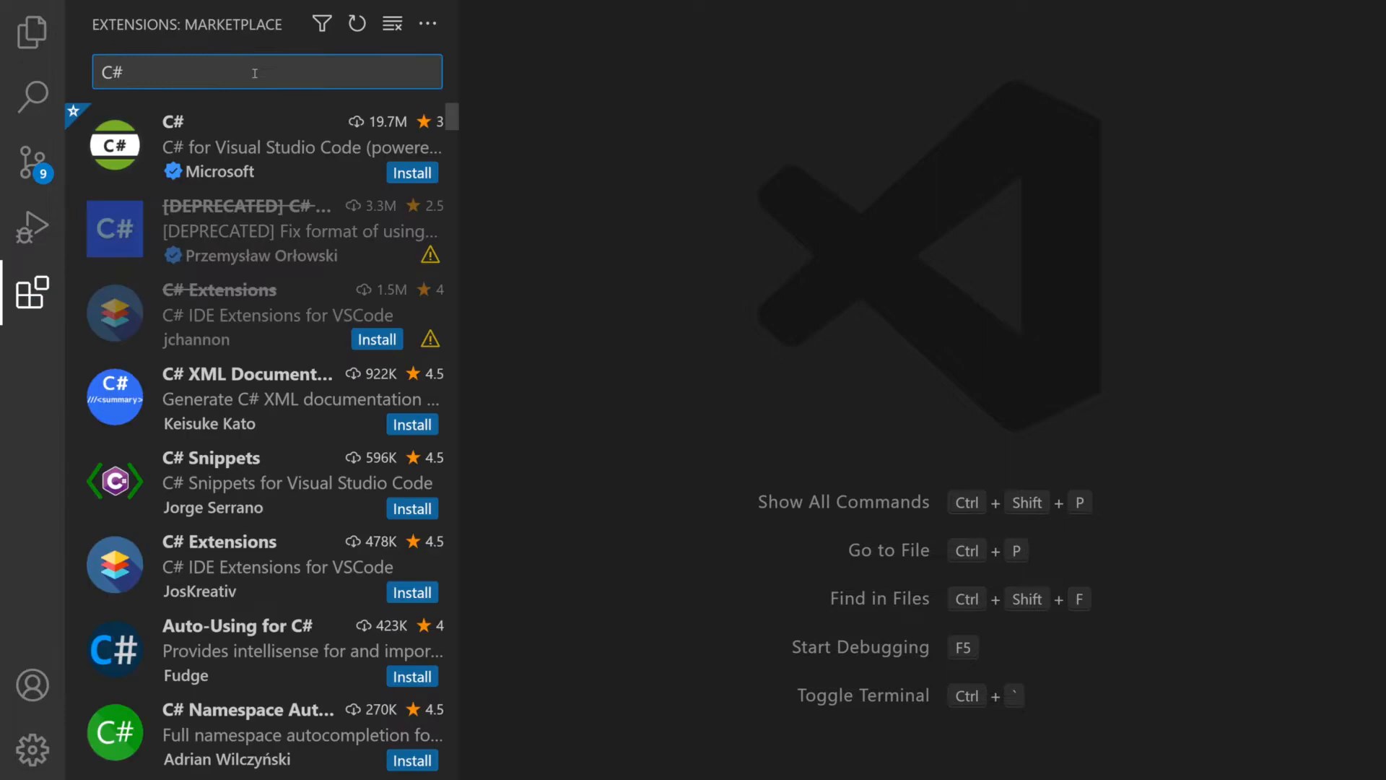
{"action": "left_click", "coordinate": [256, 145]}
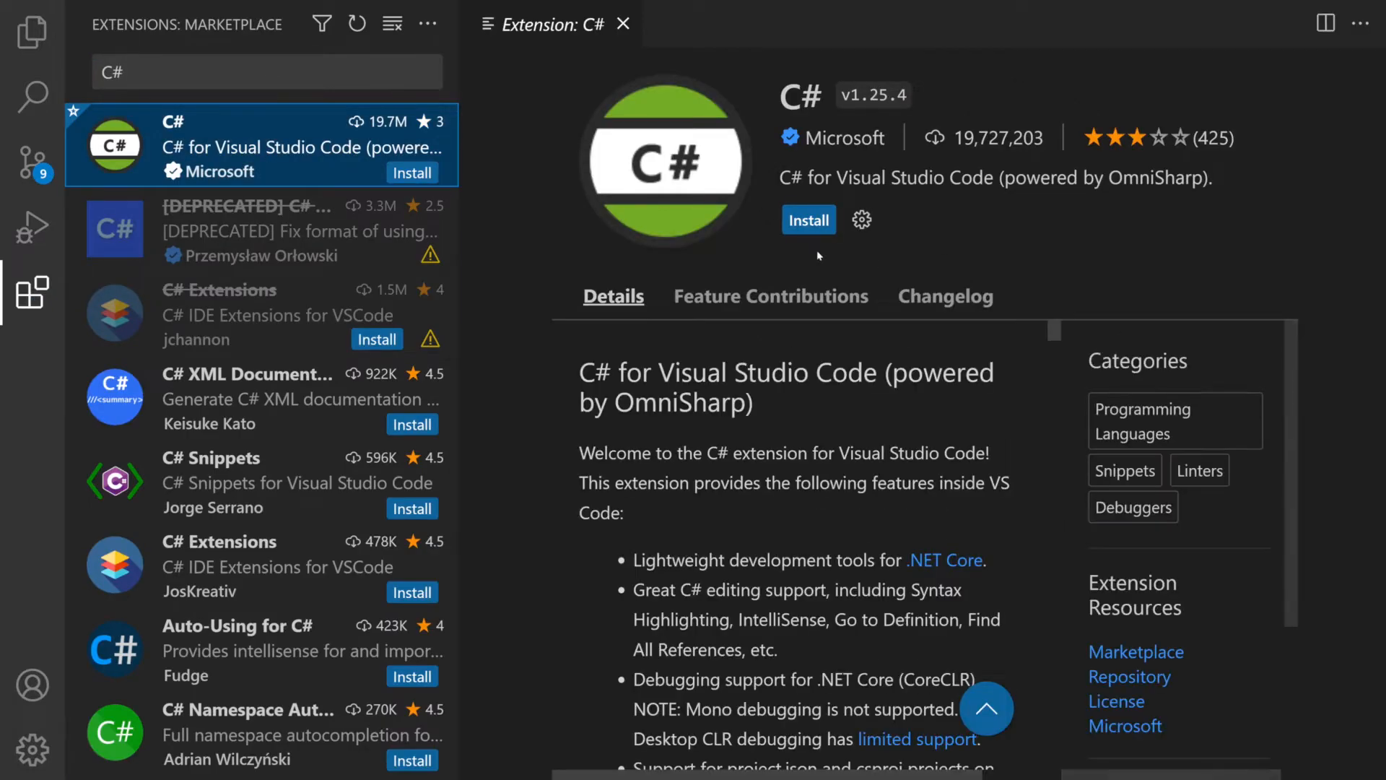
{"action": "left_click", "coordinate": [806, 219]}
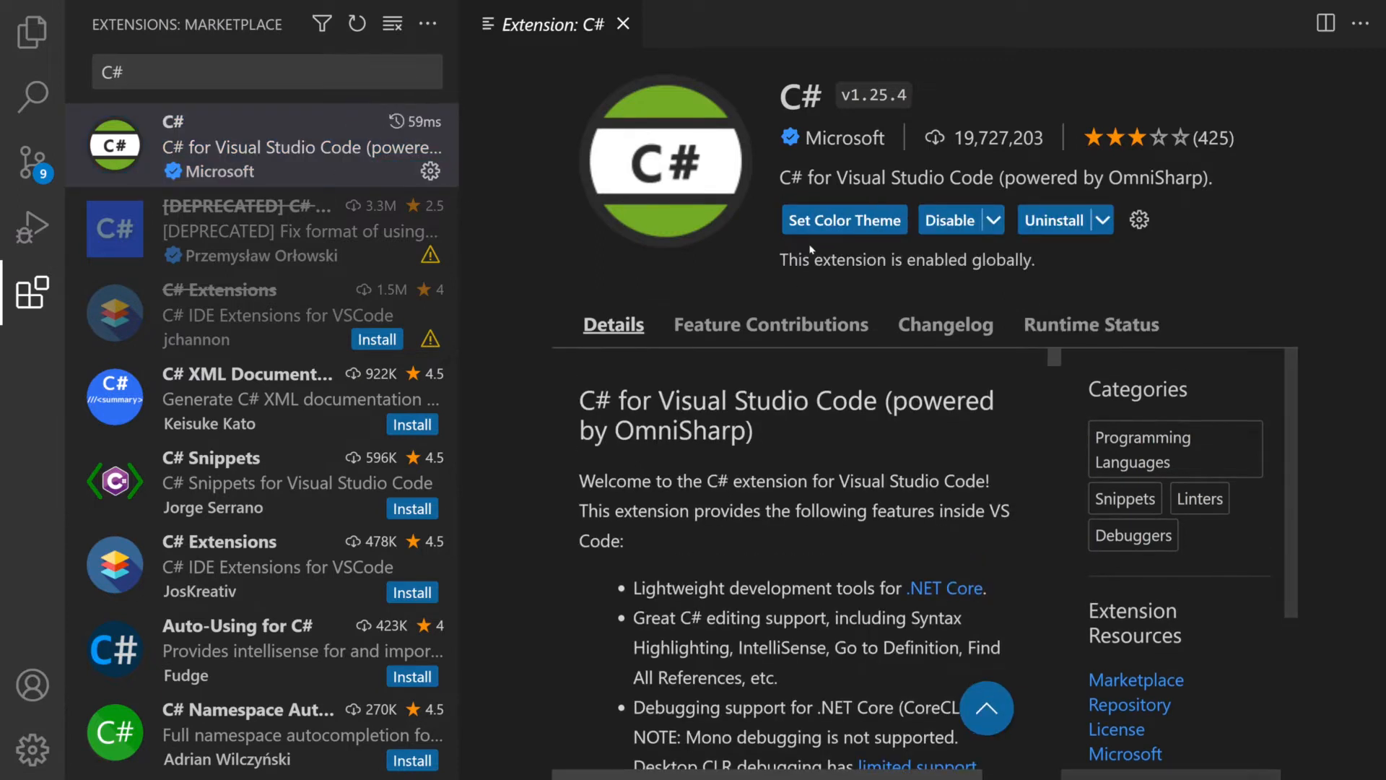
{"action": "mouse_move", "coordinate": [204, 119]}
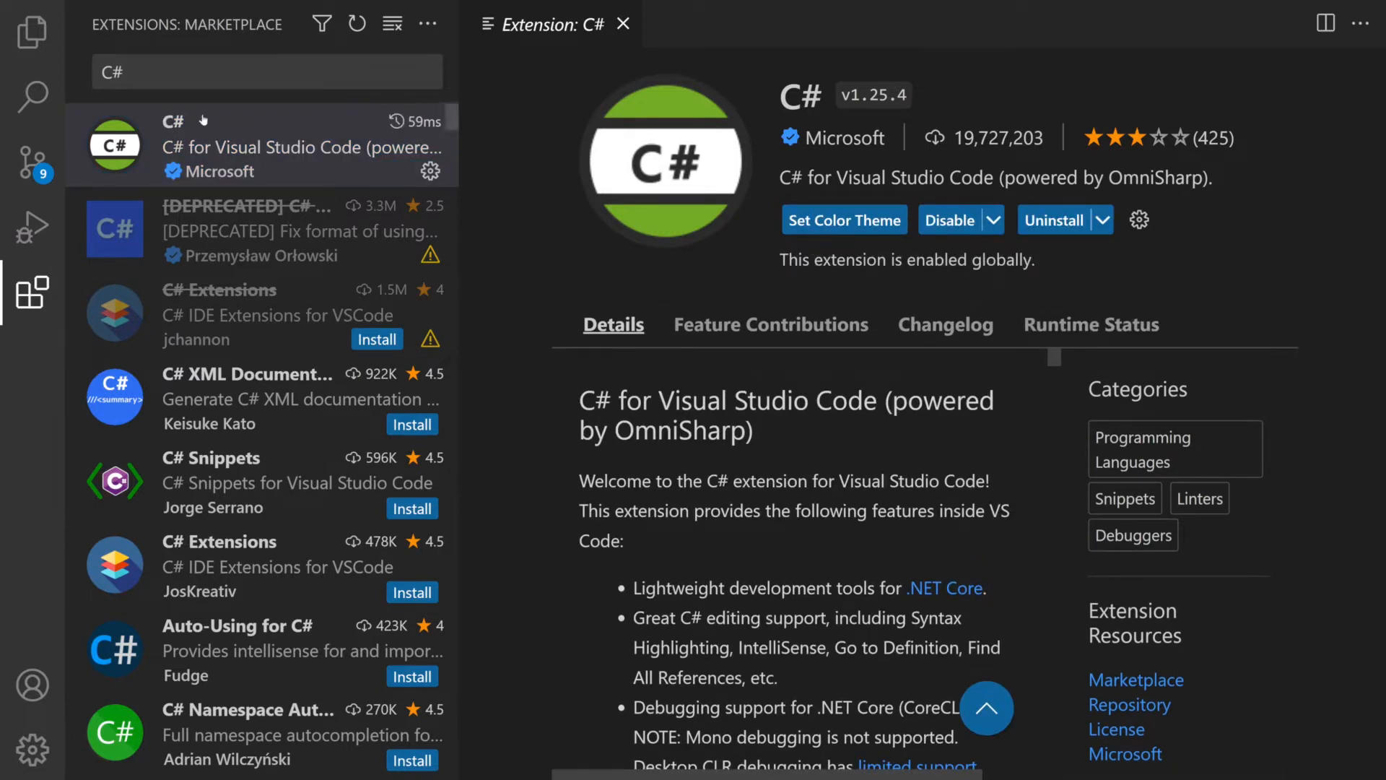
{"action": "left_click", "coordinate": [32, 32]}
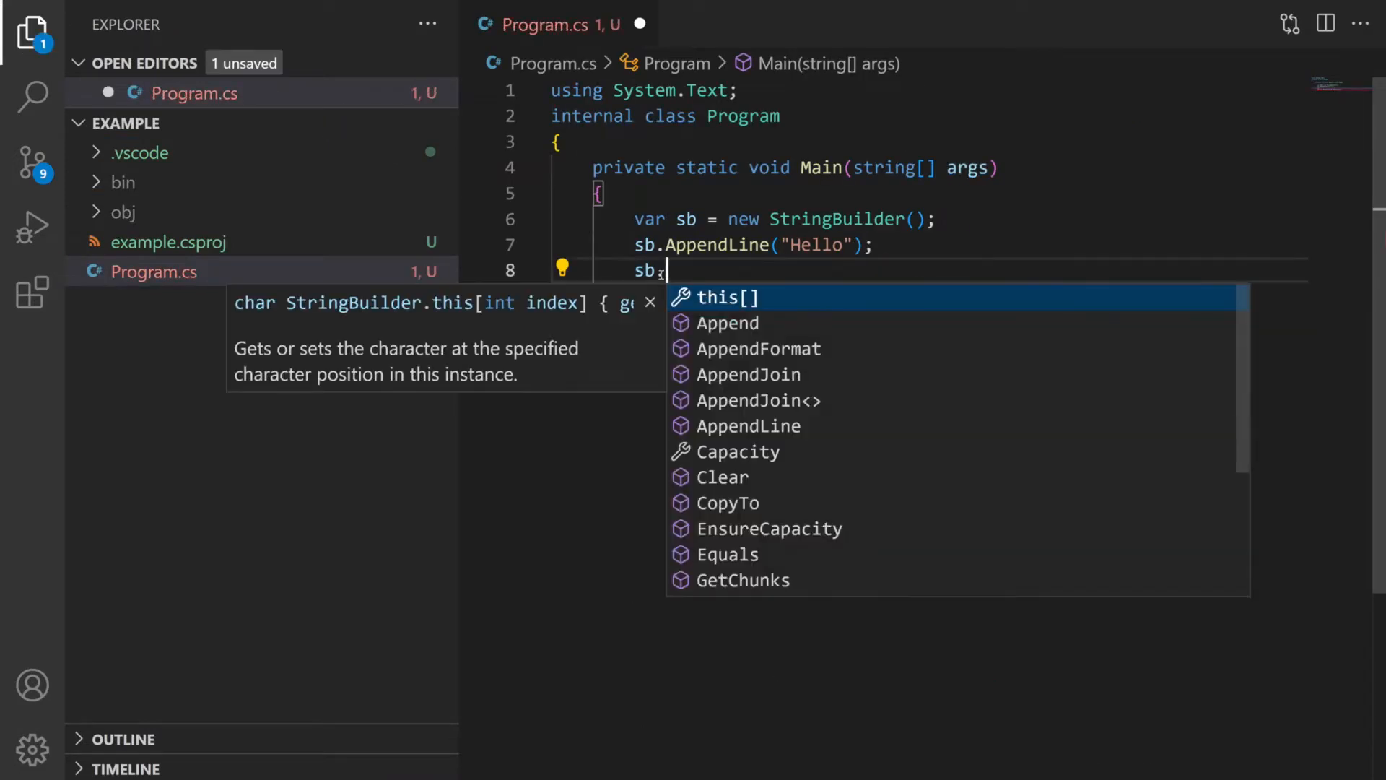
Step: Write sb.AppendLine("") on line 8, accepting AppendLine from IntelliSense
{"action": "type", "text": "Ap"}
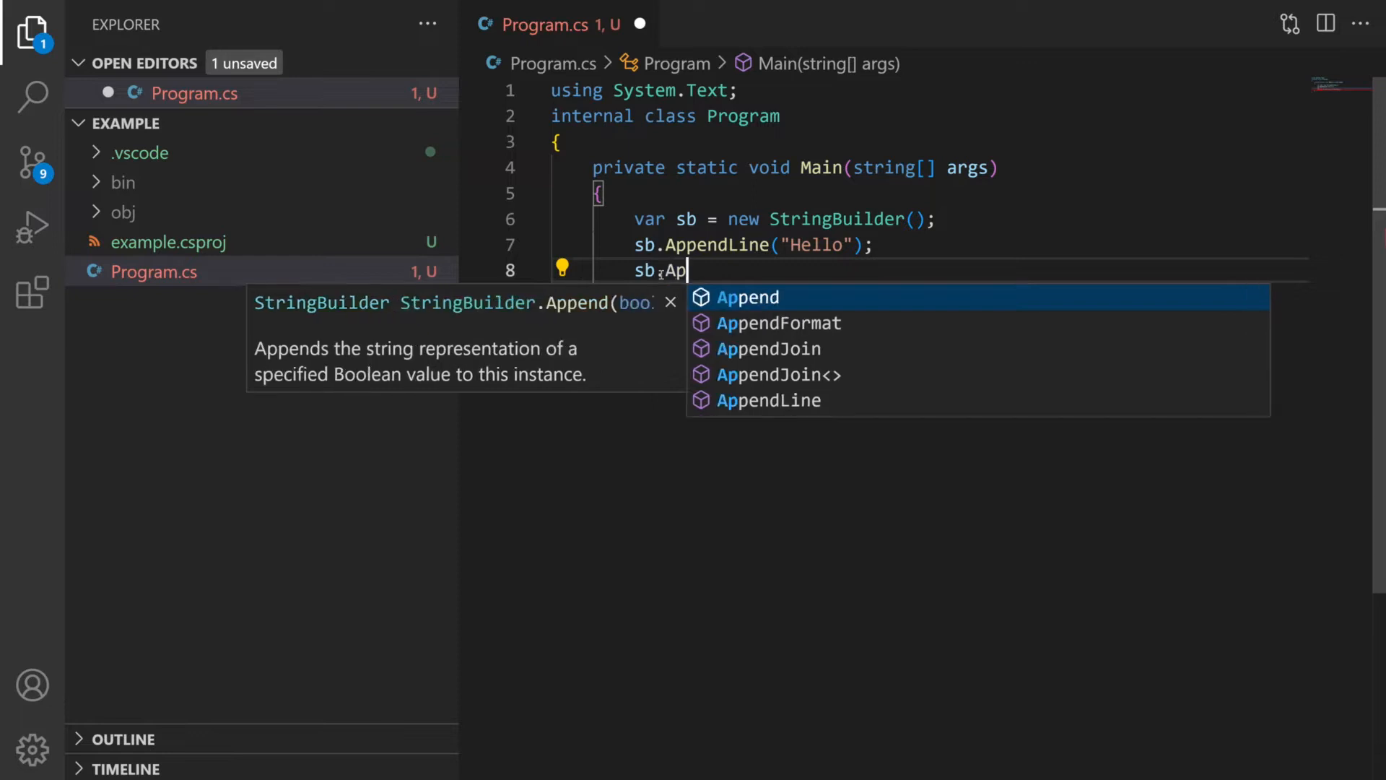
{"action": "type", "text": "pendLine("}
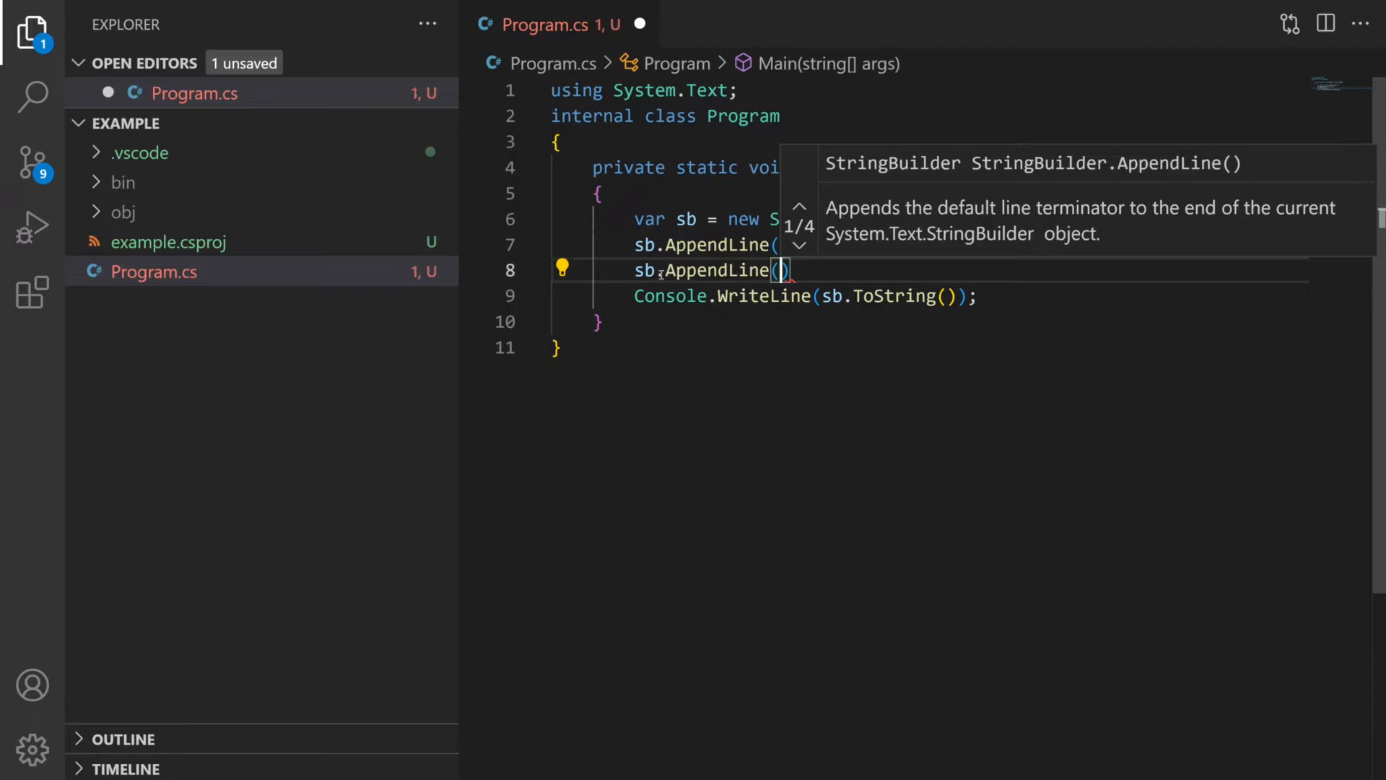
{"action": "type", "text": "\"\""}
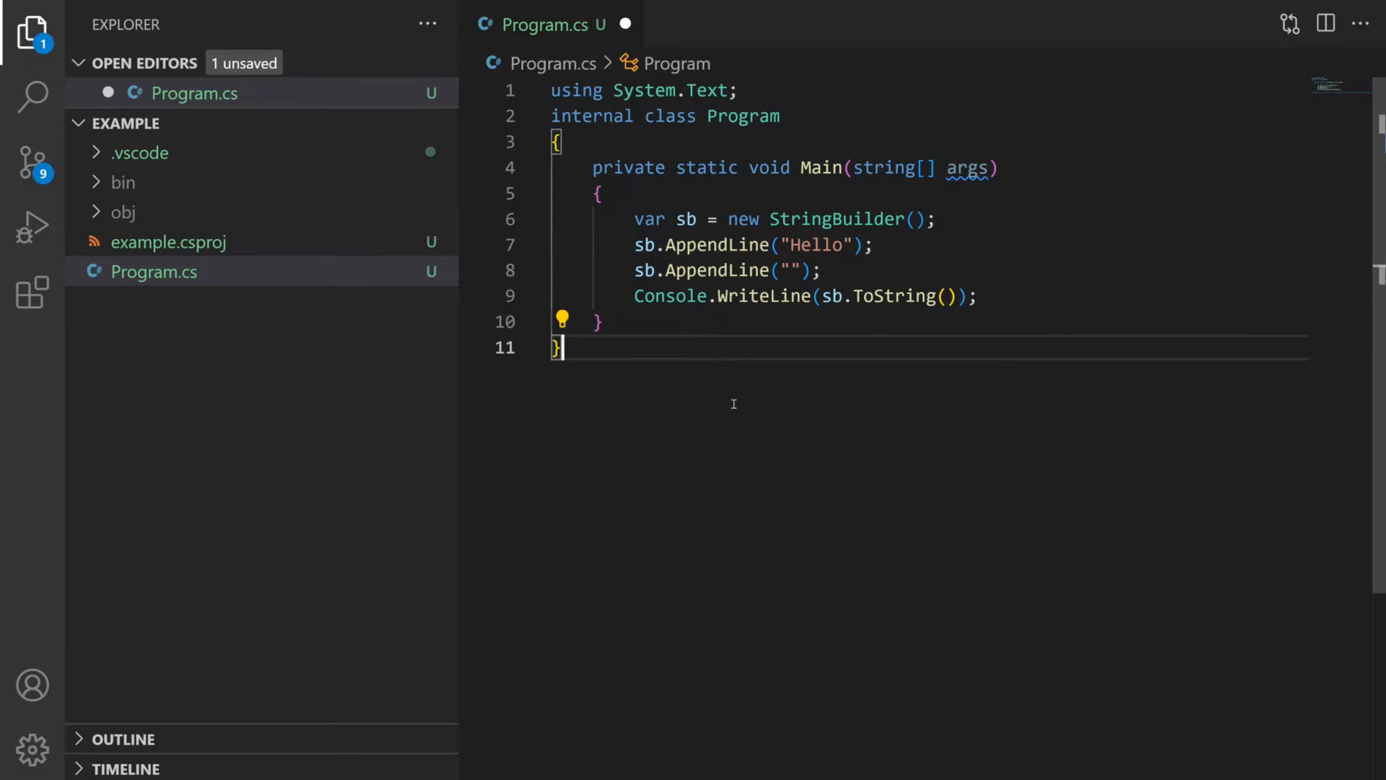
{"action": "mouse_move", "coordinate": [968, 169]}
{"action": "type", "text": "World!"}
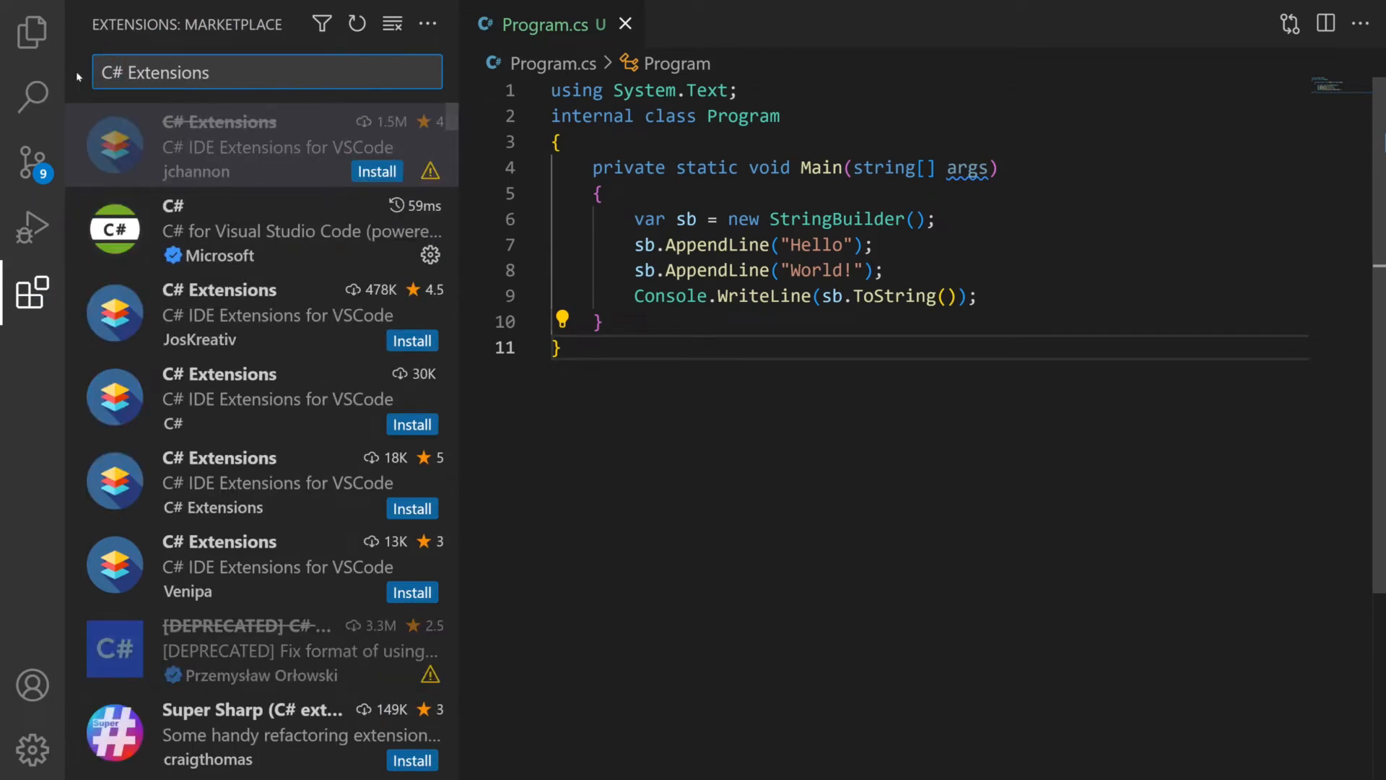
{"action": "mouse_move", "coordinate": [234, 304]}
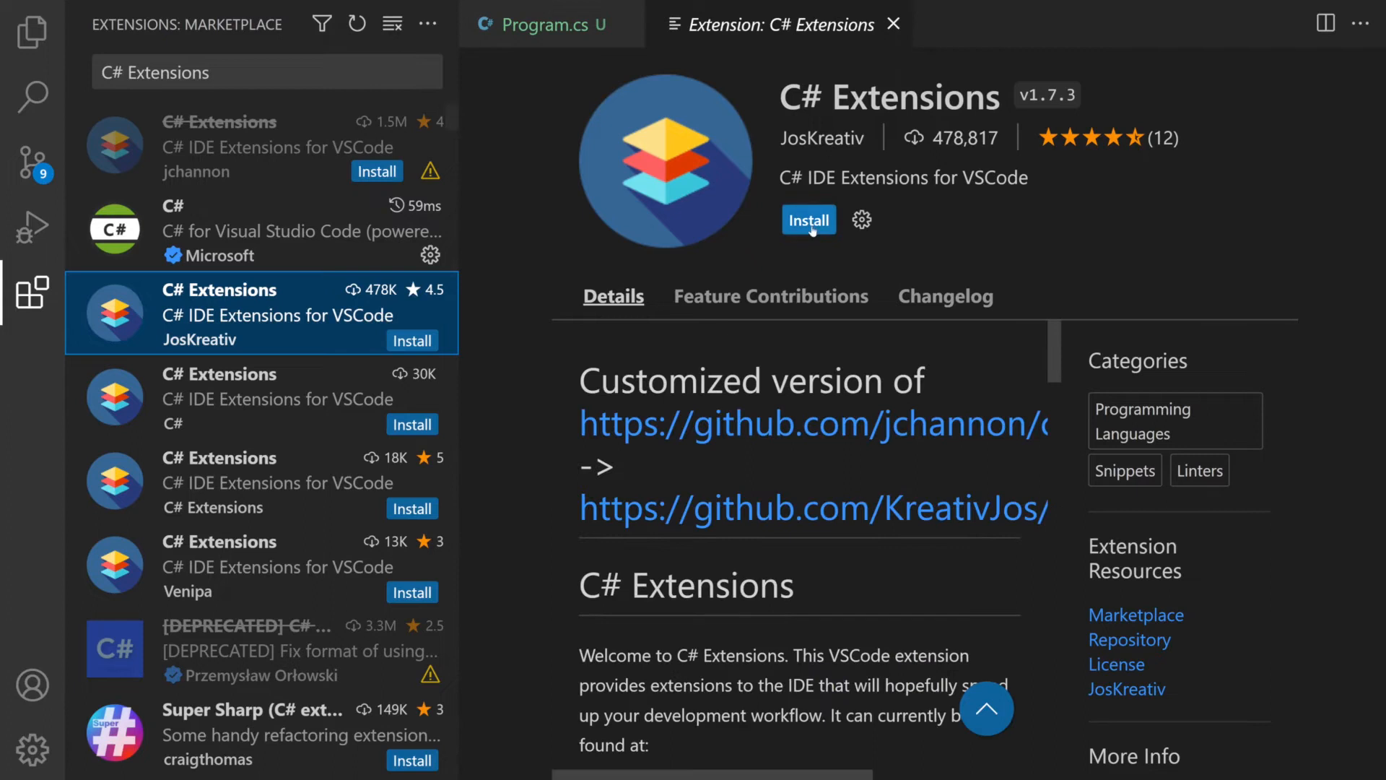
Step: Install JosKreativ's C# Extensions and close its details page
{"action": "left_click", "coordinate": [806, 219]}
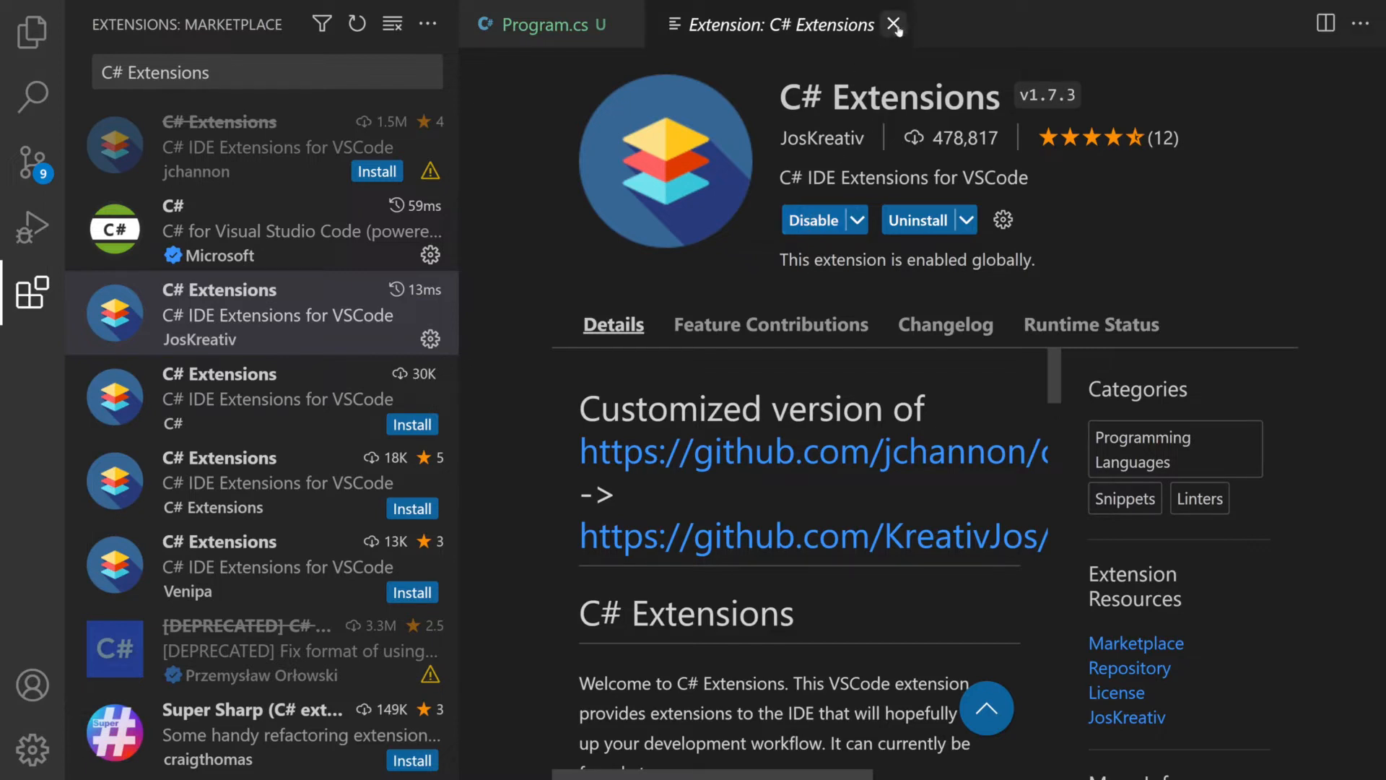
{"action": "left_click", "coordinate": [893, 25]}
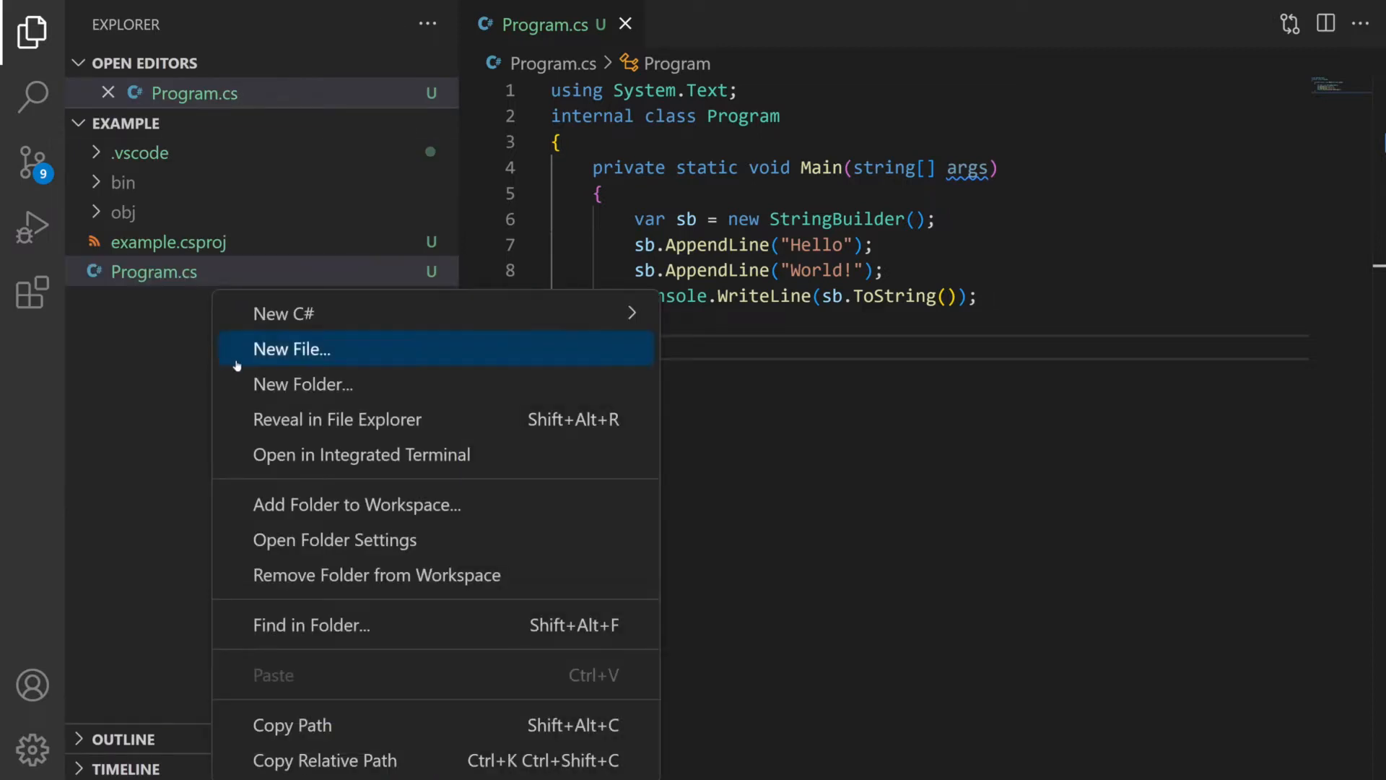
{"action": "mouse_move", "coordinate": [284, 313]}
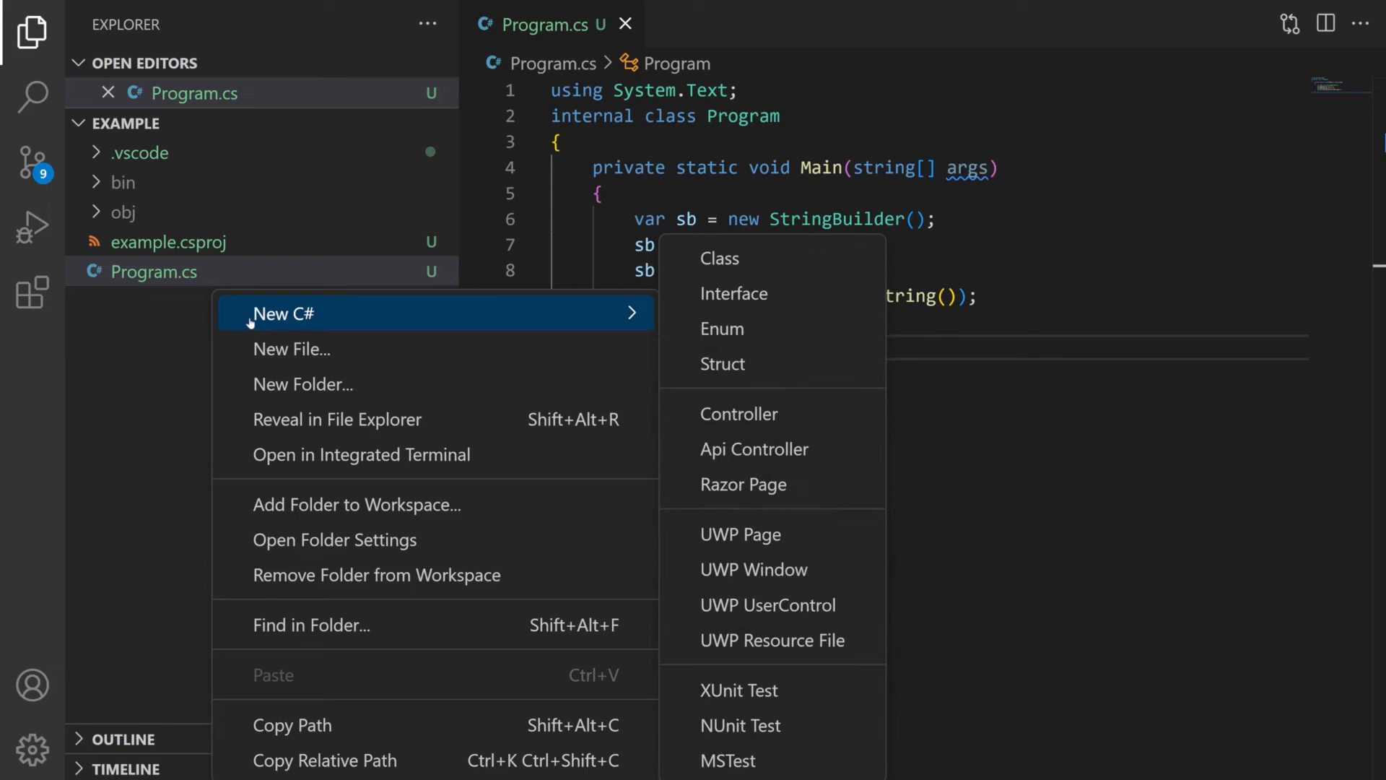
{"action": "mouse_move", "coordinate": [734, 292]}
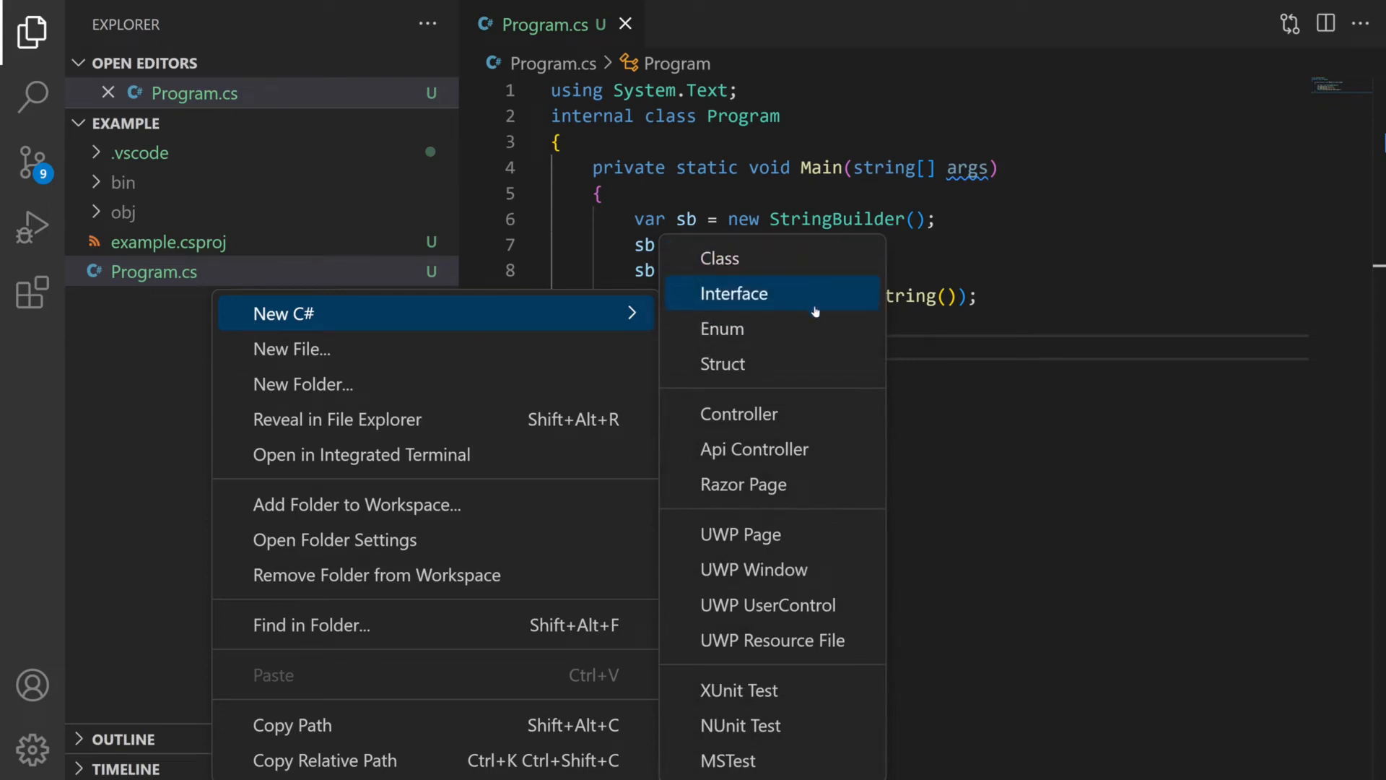
{"action": "mouse_move", "coordinate": [772, 363]}
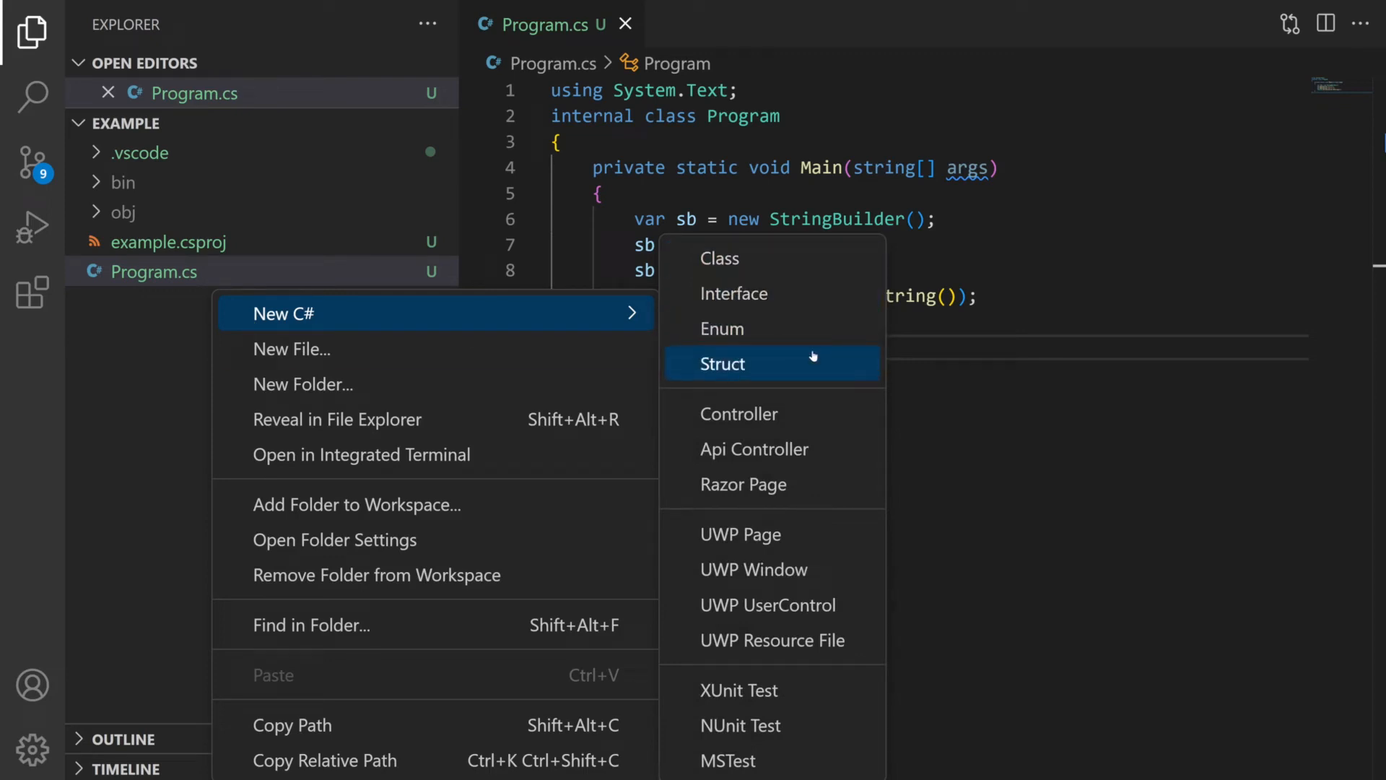
Step: Create a new C# class file named MyClass via Explorer's New C# > Class
{"action": "left_click", "coordinate": [720, 257]}
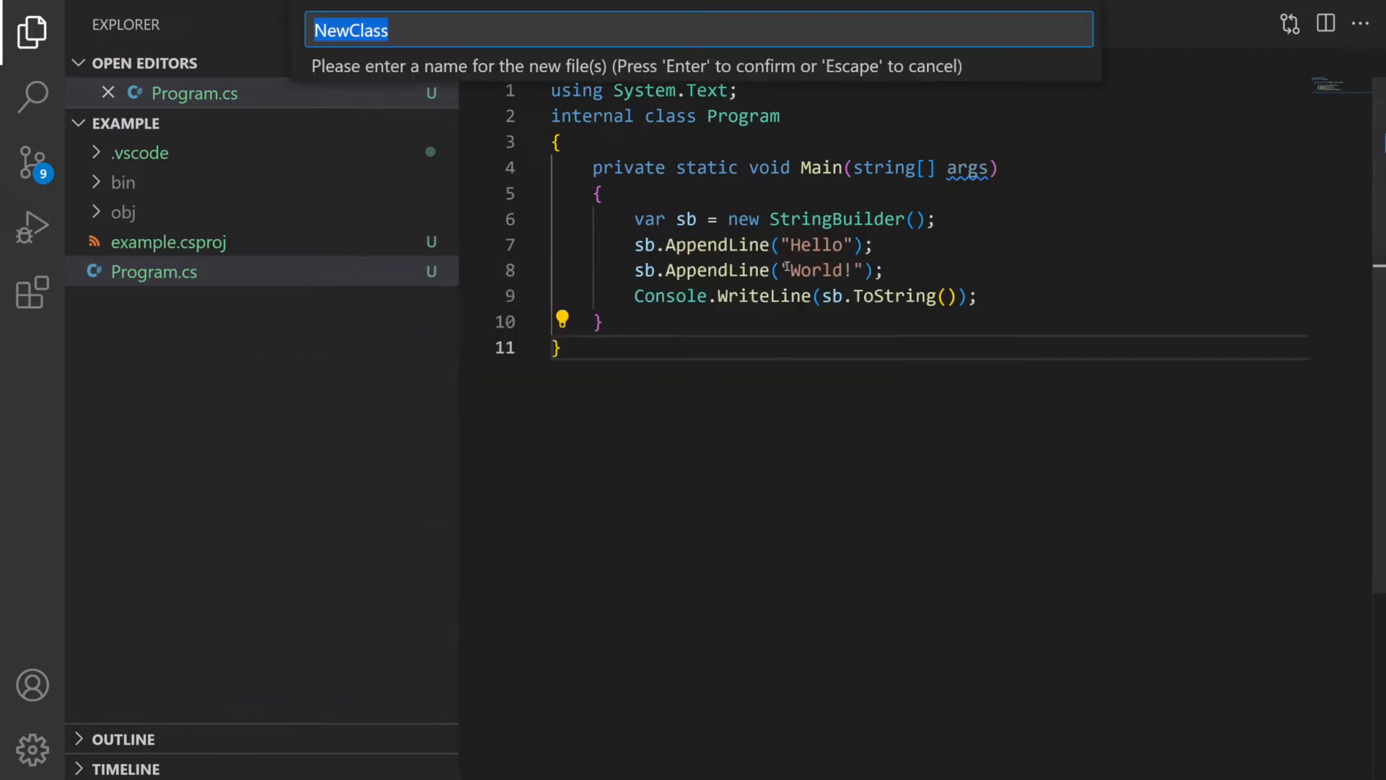
{"action": "type", "text": "MyC"}
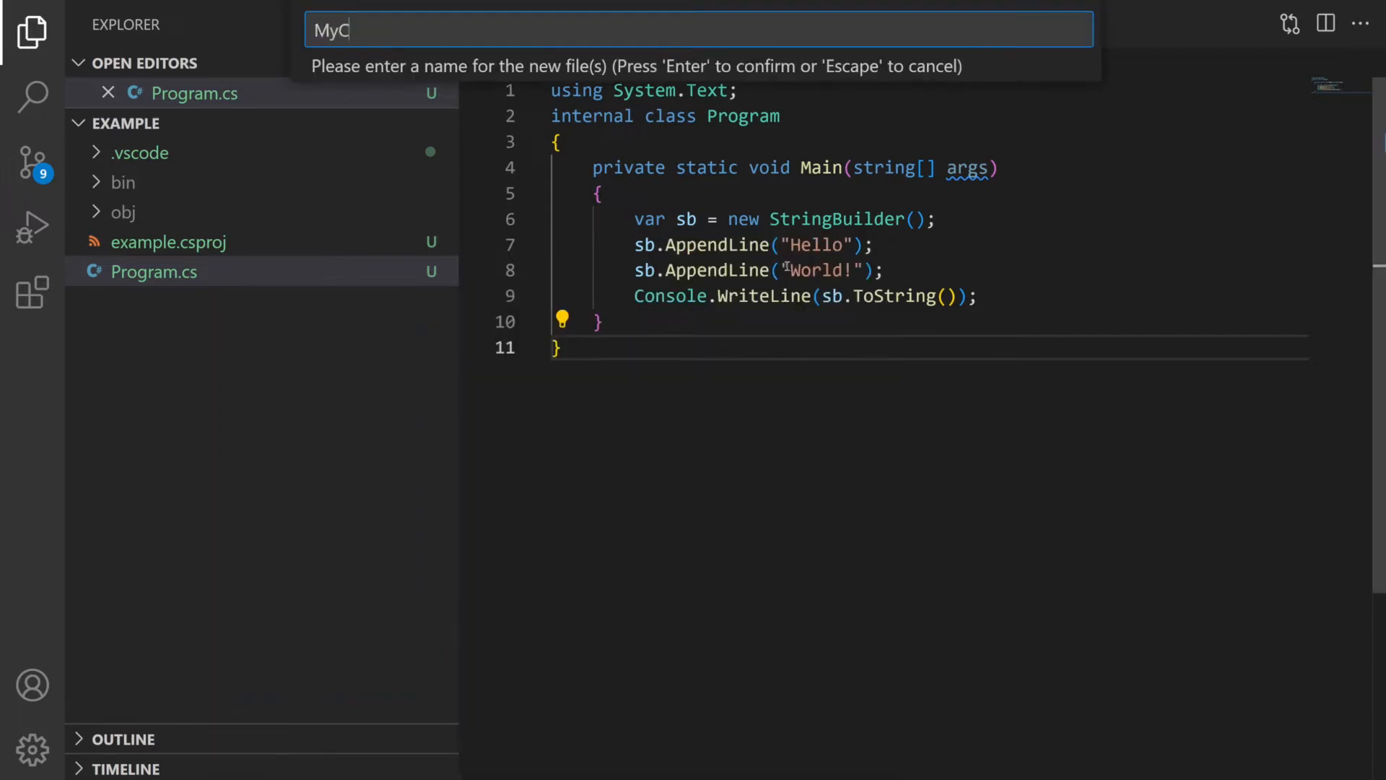
{"action": "type", "text": "lass"}
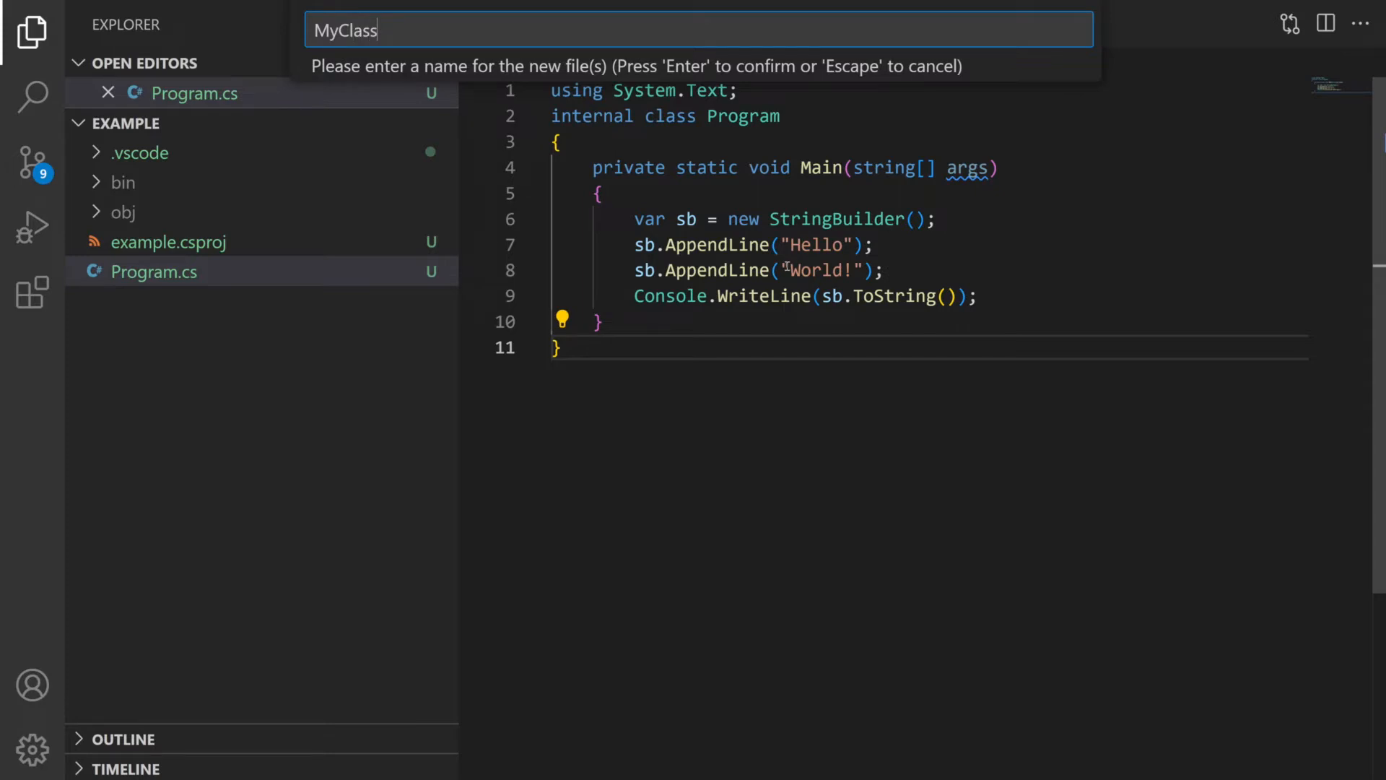
{"action": "key", "text": "Escape"}
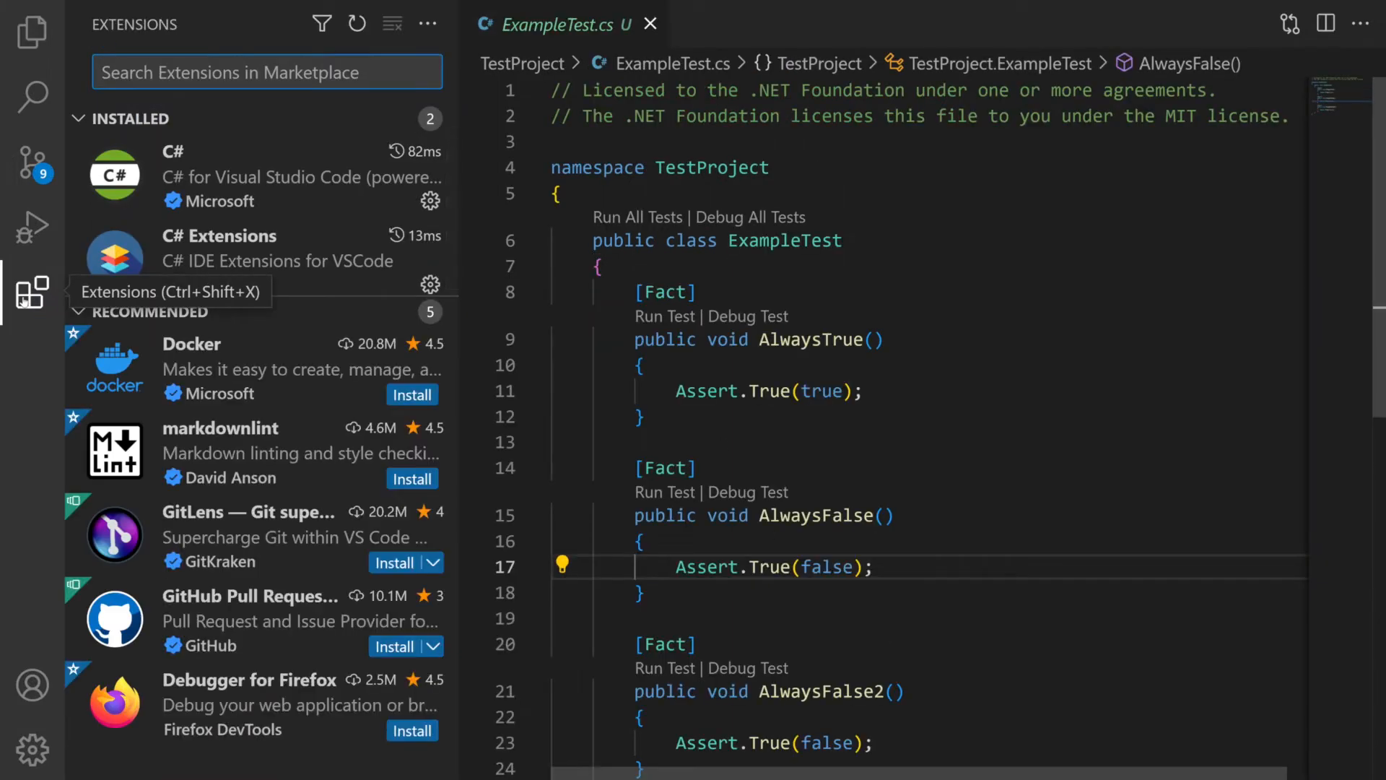
Step: Install Jun Han's .NET Core Test Explorer and show the Testing view's test list
{"action": "type", "text": ".NET Core Test Explorer"}
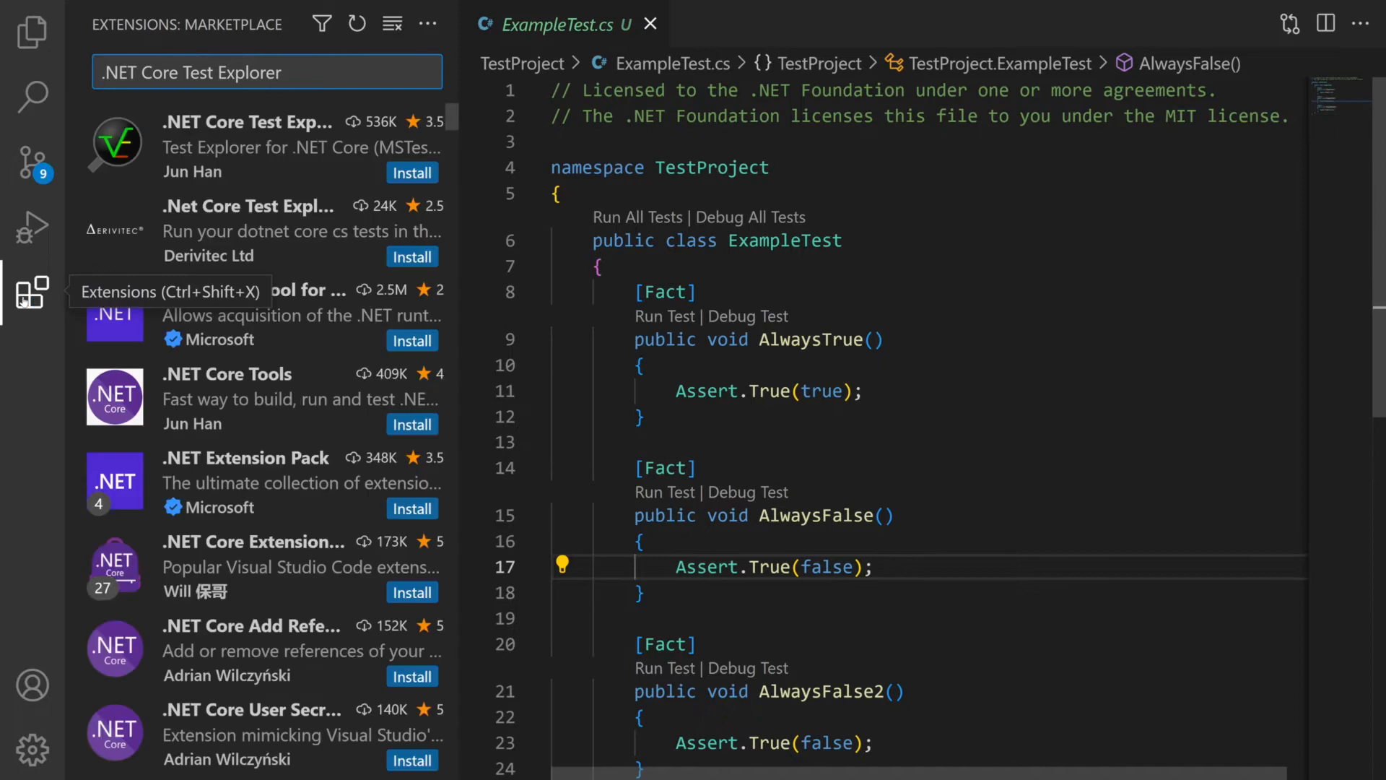
{"action": "left_click", "coordinate": [256, 146]}
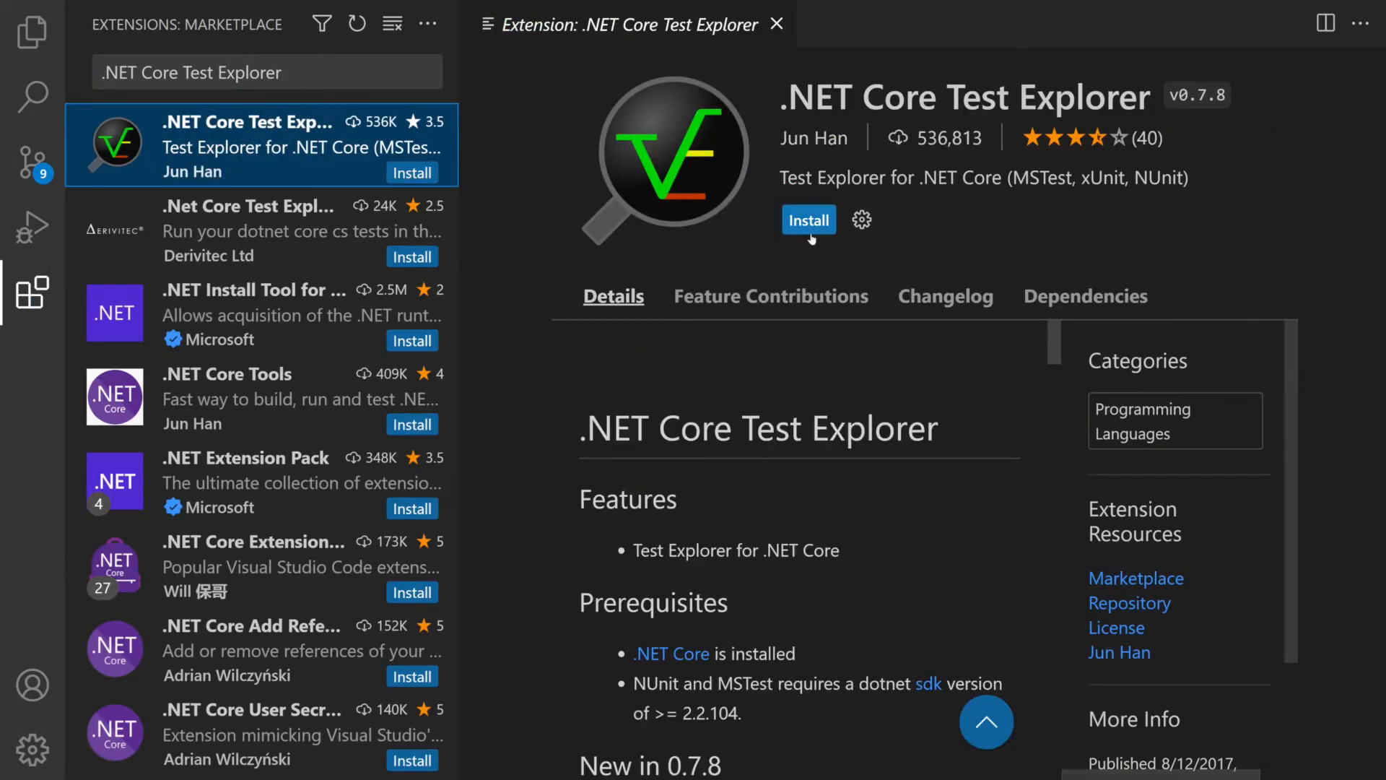
{"action": "left_click", "coordinate": [806, 220]}
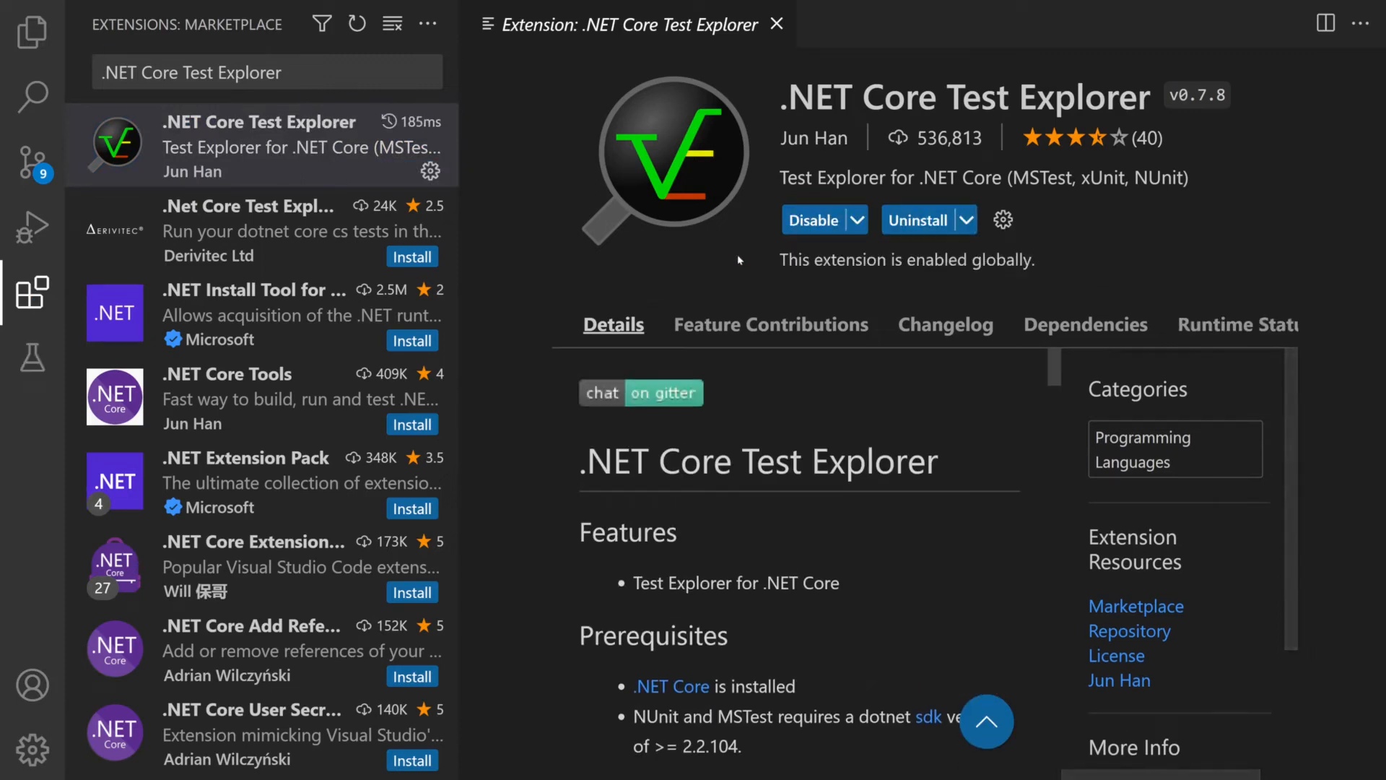
{"action": "mouse_move", "coordinate": [32, 356]}
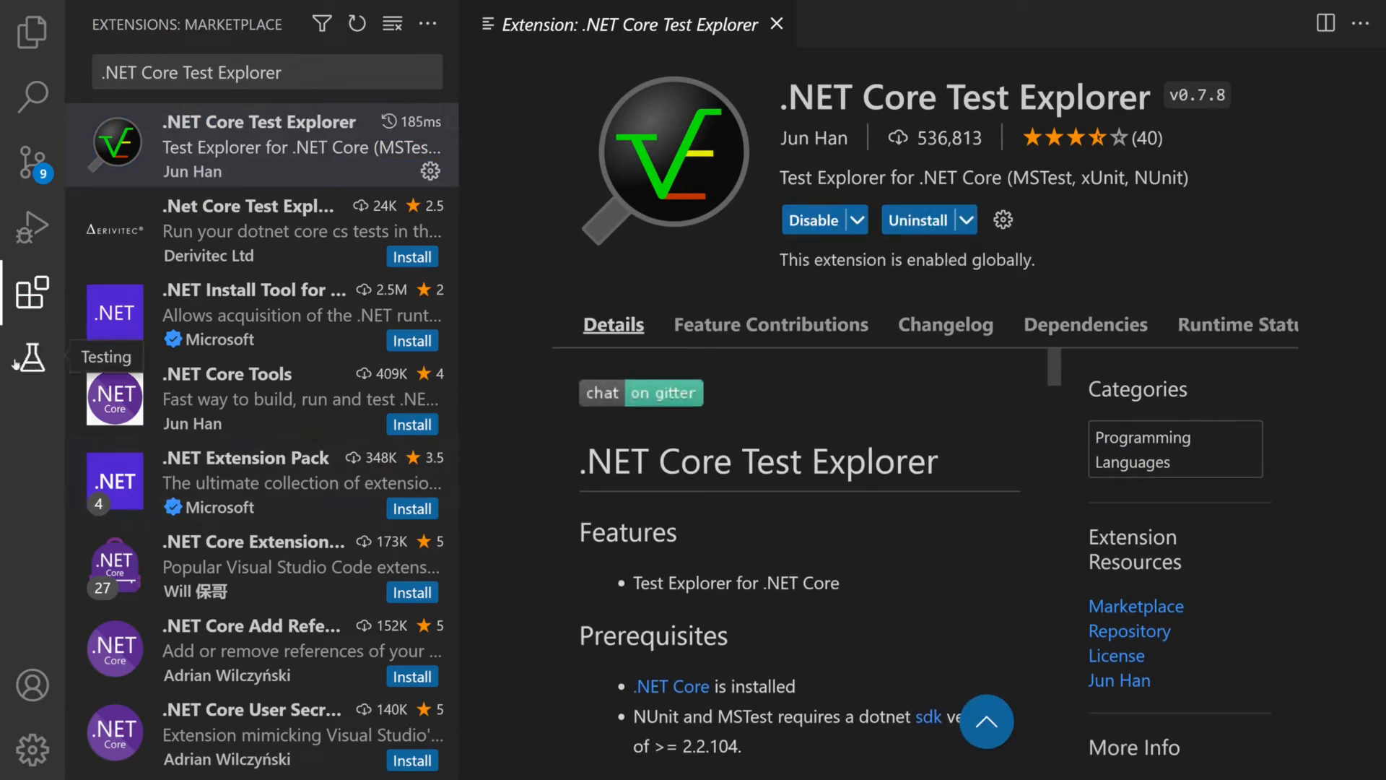
{"action": "left_click", "coordinate": [30, 357]}
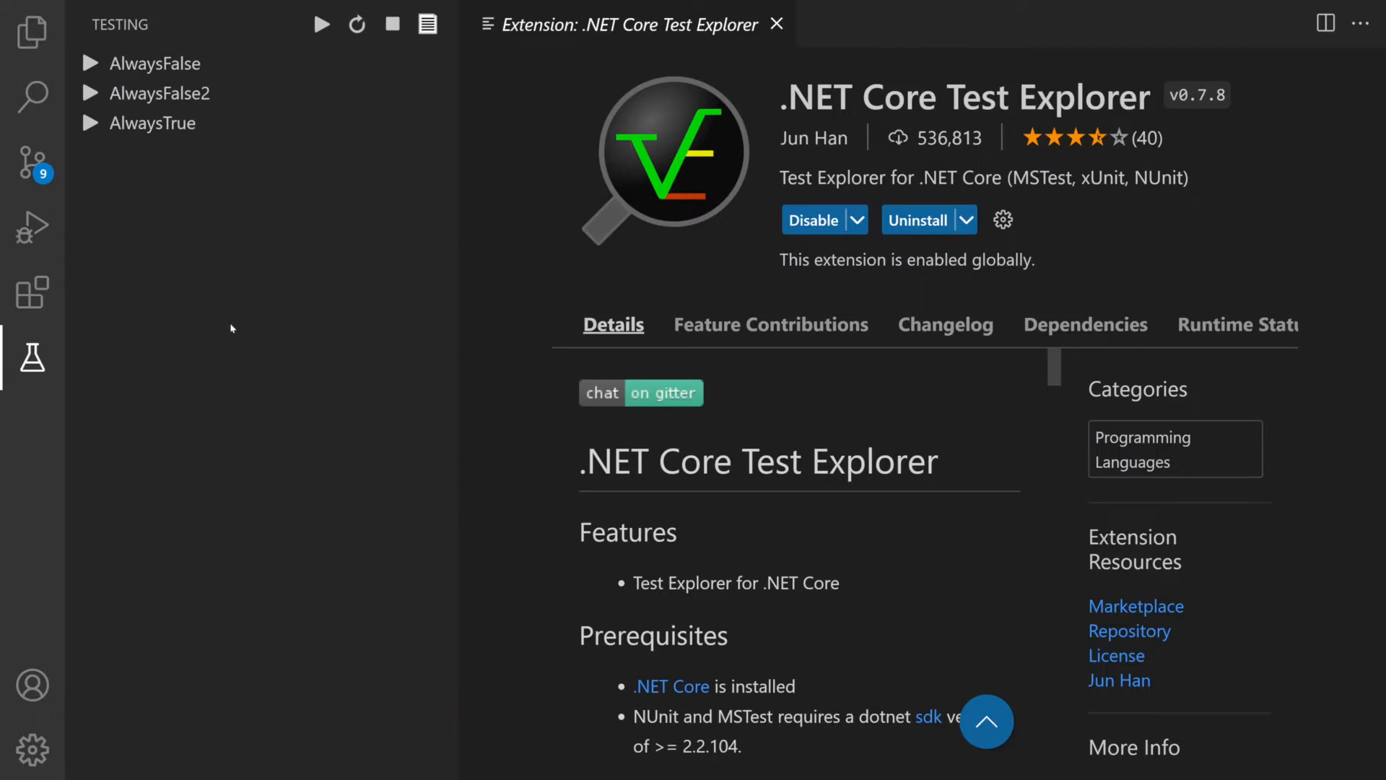
Step: Run all tests: AlwaysFalse and AlwaysFalse2 fail, AlwaysTrue passes
{"action": "left_click", "coordinate": [321, 24]}
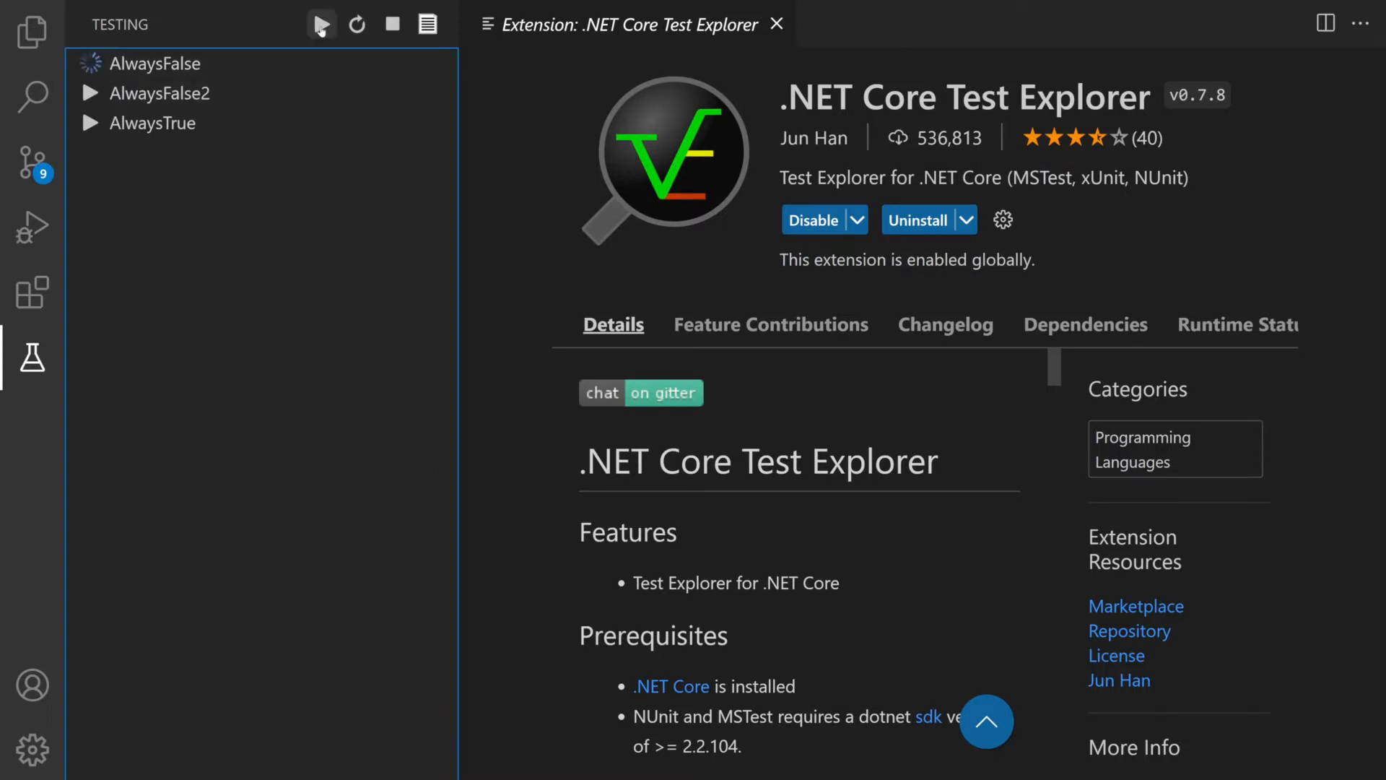
{"action": "left_click", "coordinate": [321, 23]}
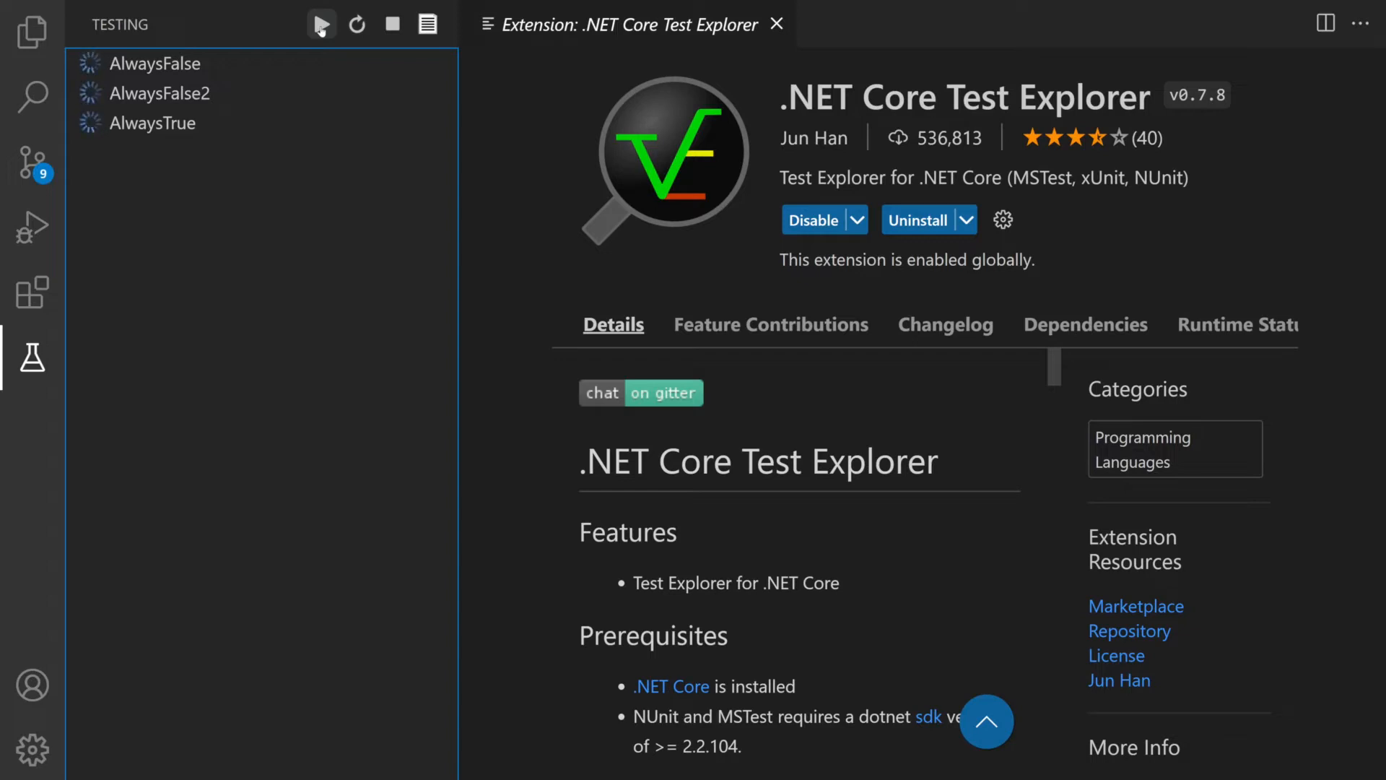
{"action": "left_click", "coordinate": [319, 24]}
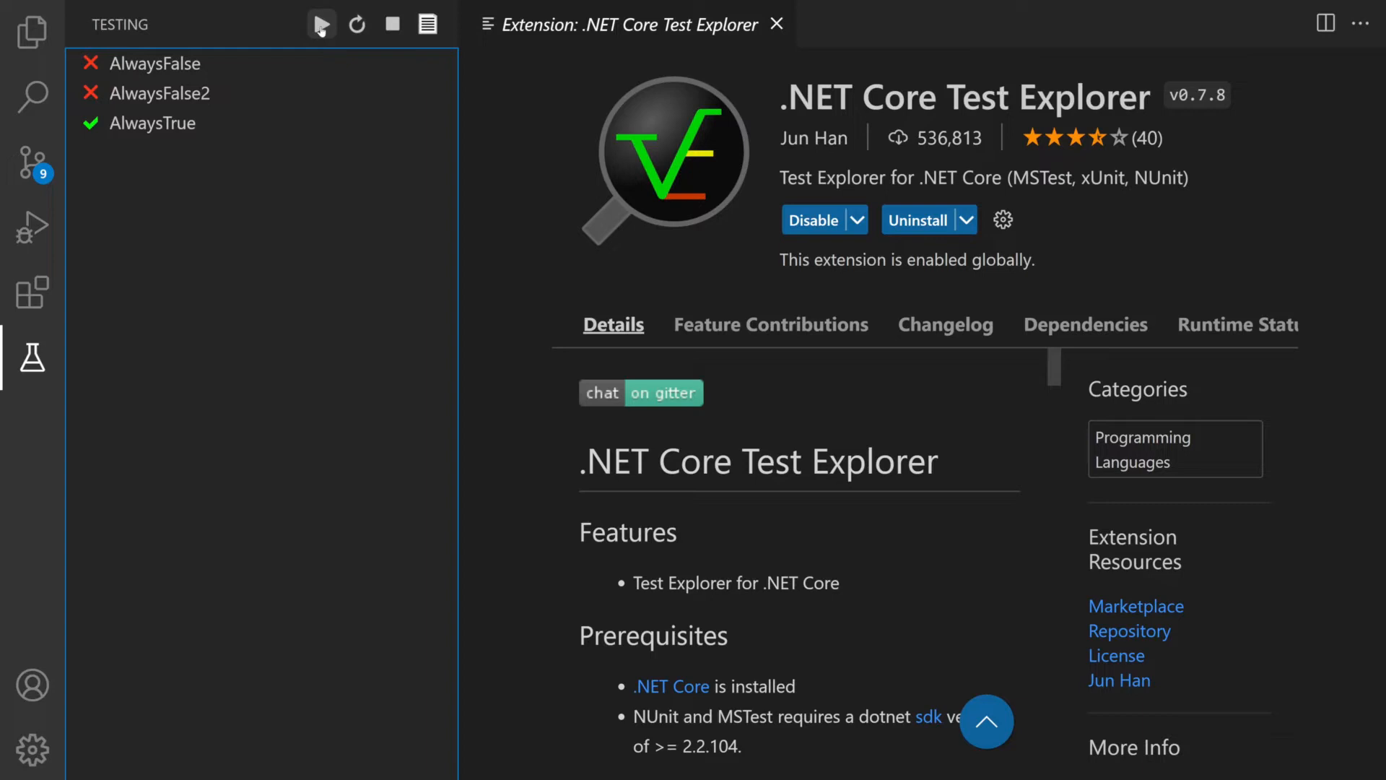
{"action": "left_click", "coordinate": [31, 292]}
{"action": "type", "text": "Roslynator"}
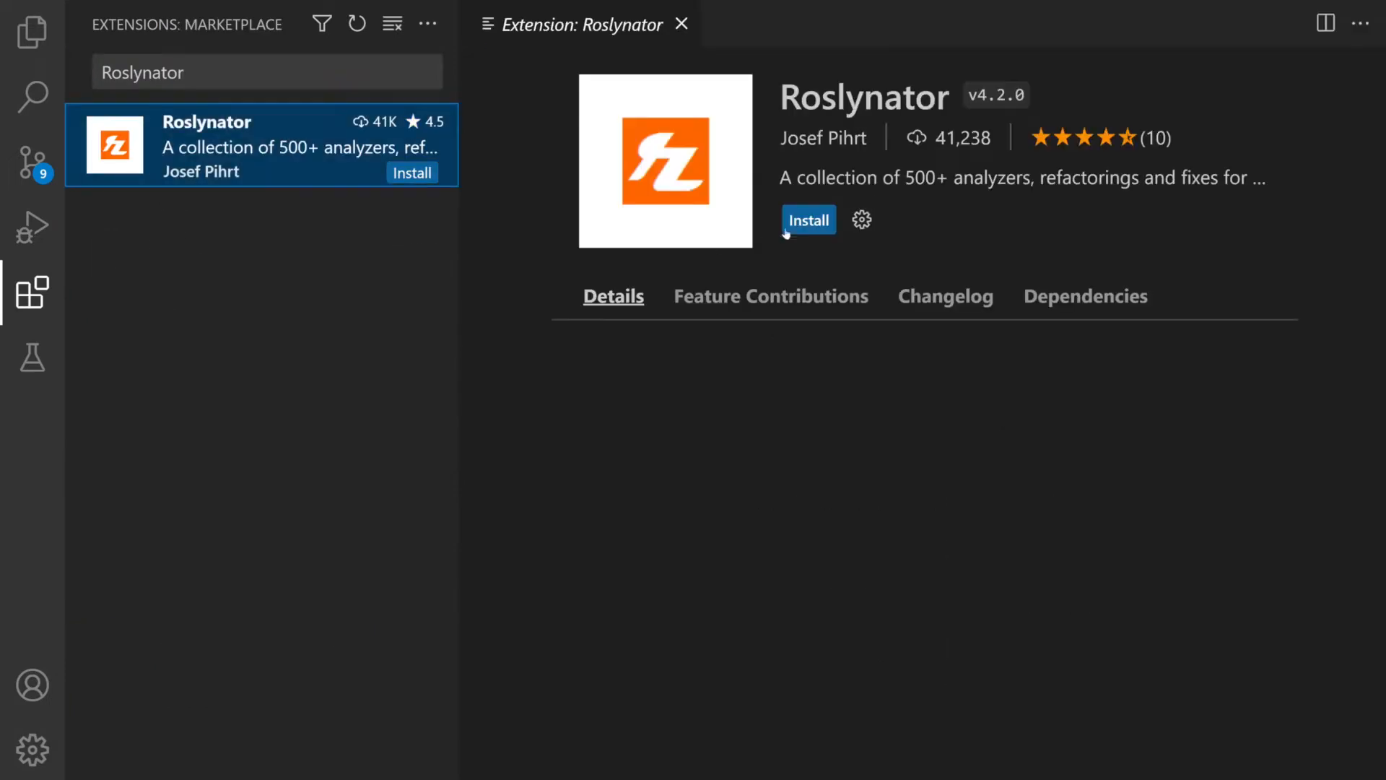
Step: Install Josef Pihrt's Roslynator extension and bring up the command palette
{"action": "left_click", "coordinate": [808, 220]}
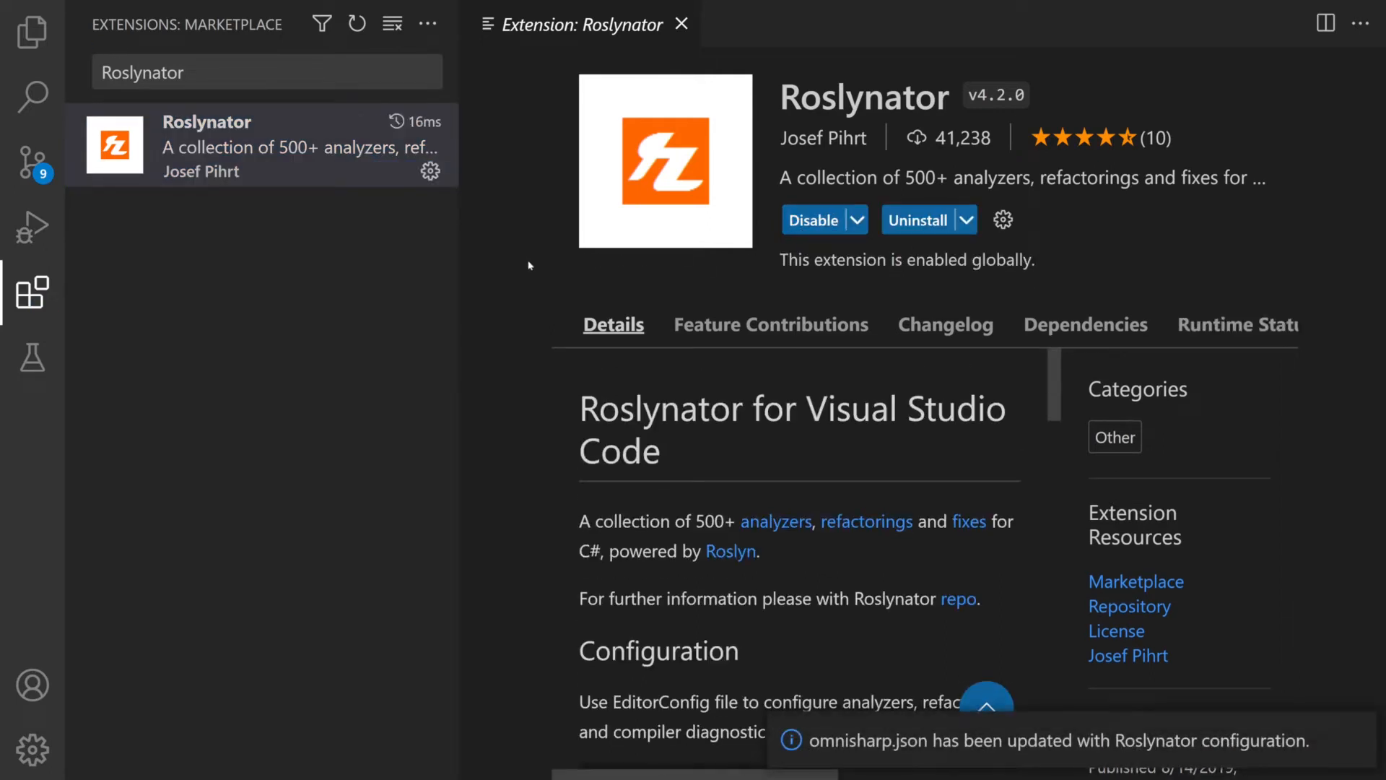
{"action": "key", "text": "ctrl+shift+p"}
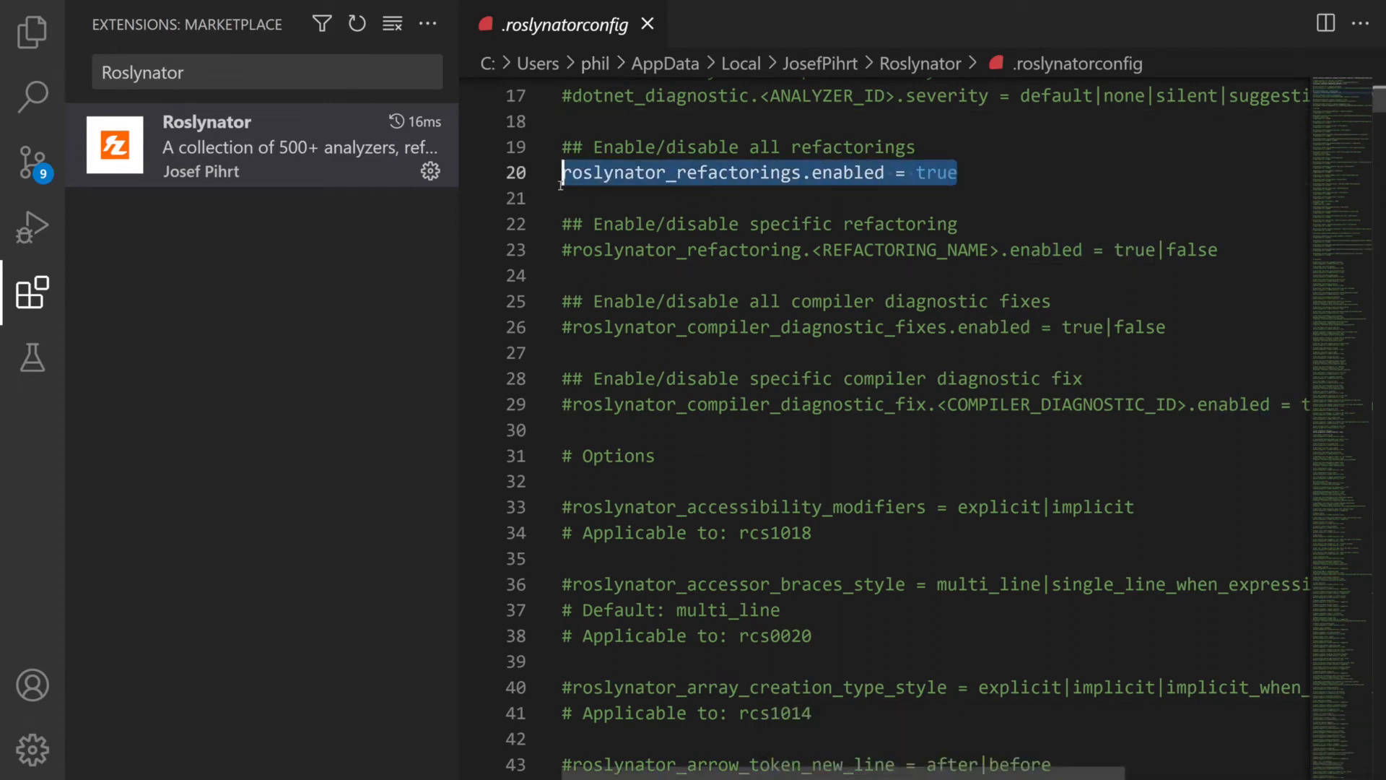
{"action": "mouse_move", "coordinate": [718, 221]}
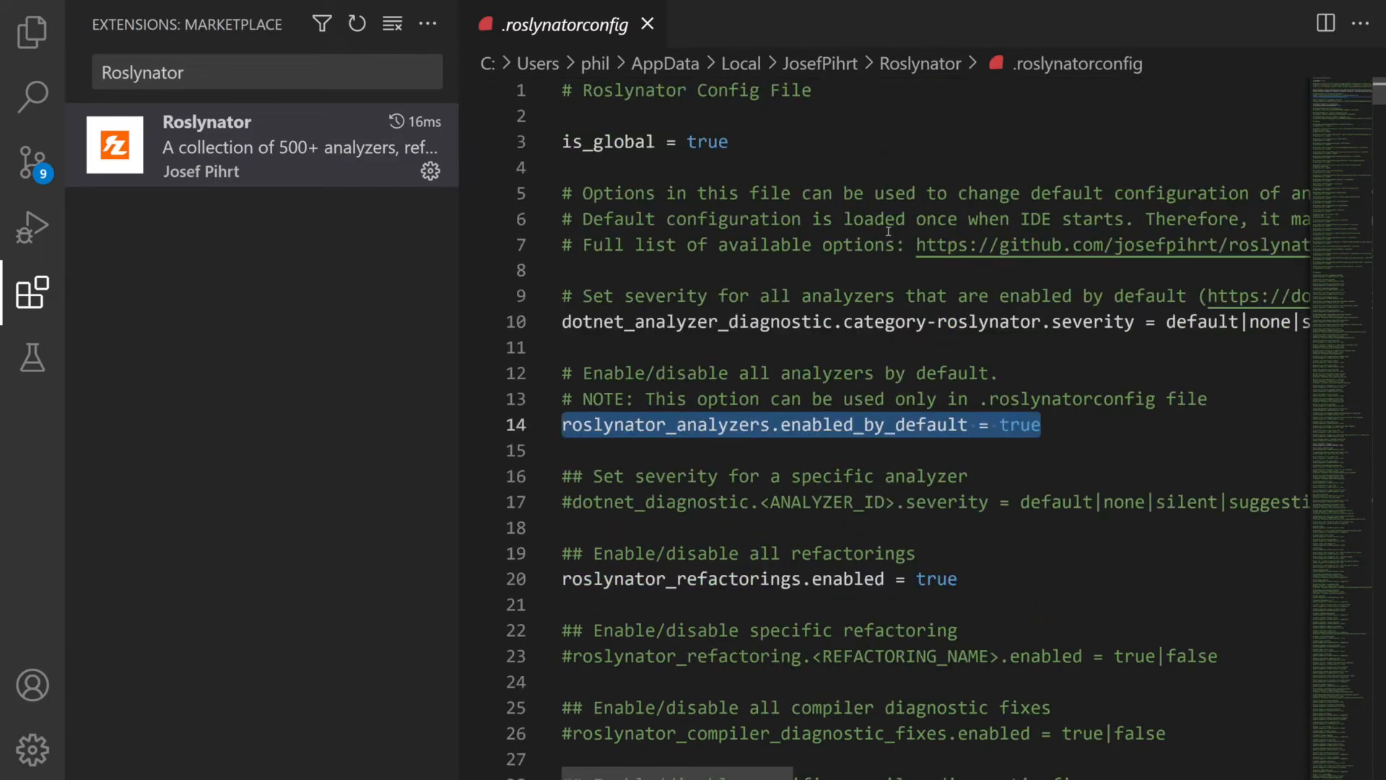
Step: Set roslynator_analyzers.enabled_by_default = true in .roslynatorconfig
{"action": "left_click", "coordinate": [1043, 424]}
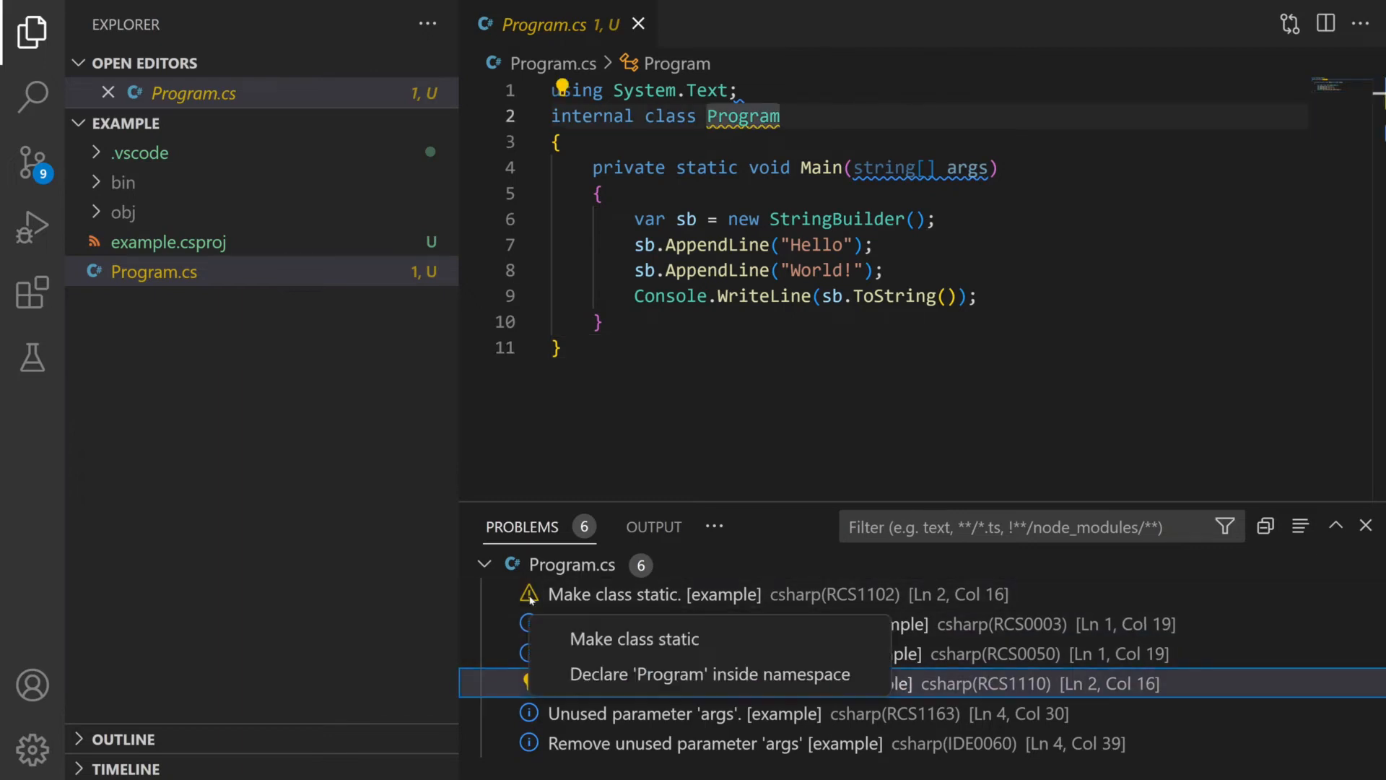
Step: Apply Roslynator quick fixes making Program static with a blank line after the using
{"action": "left_click", "coordinate": [633, 638]}
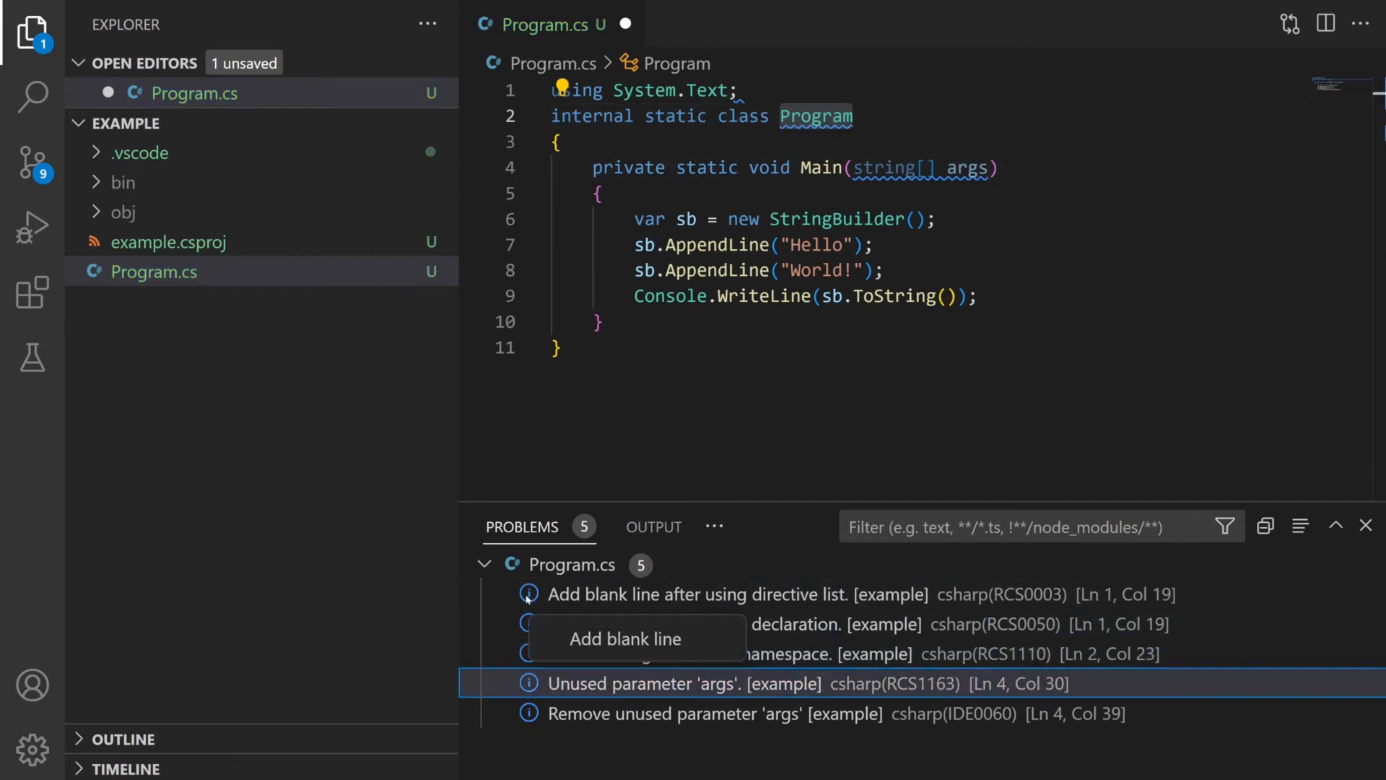
{"action": "left_click", "coordinate": [624, 639]}
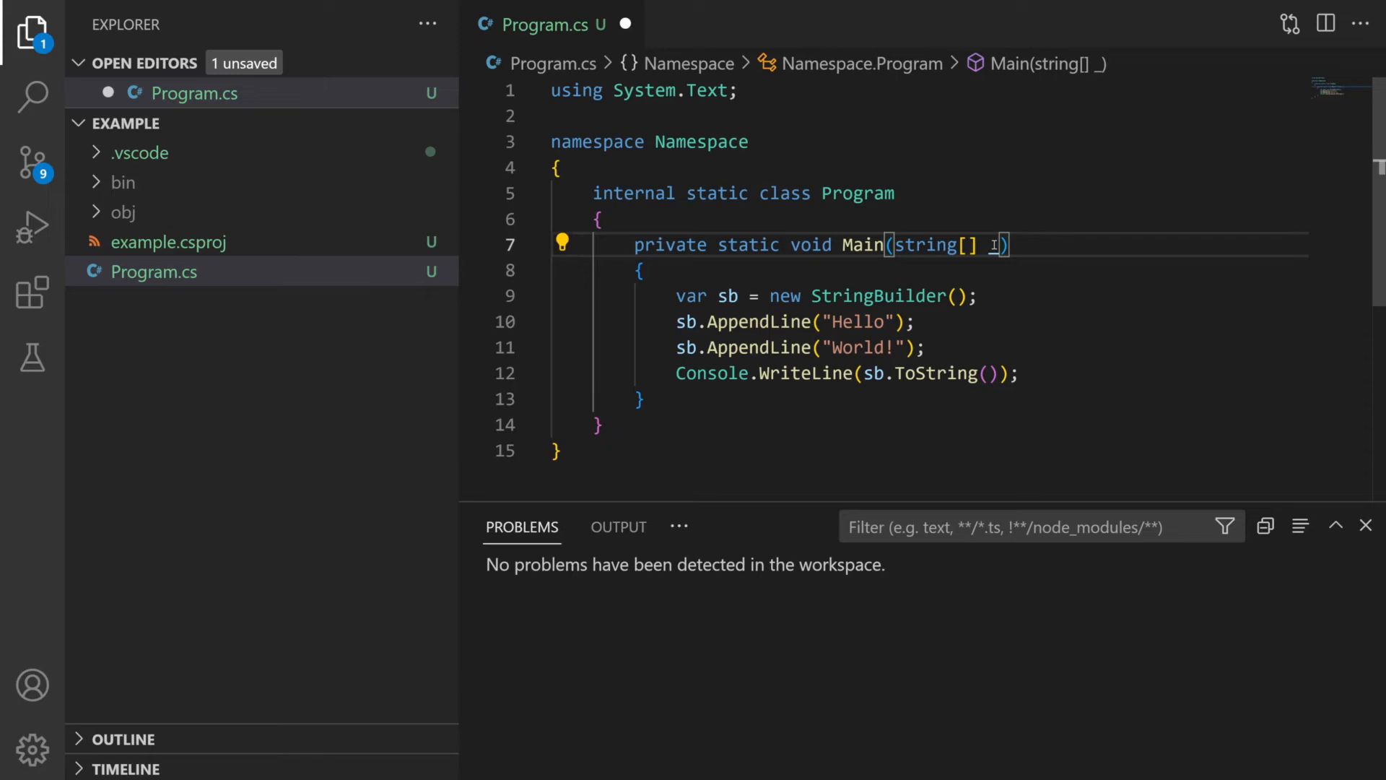
{"action": "left_click", "coordinate": [32, 292]}
{"action": "type", "text": "better comments"}
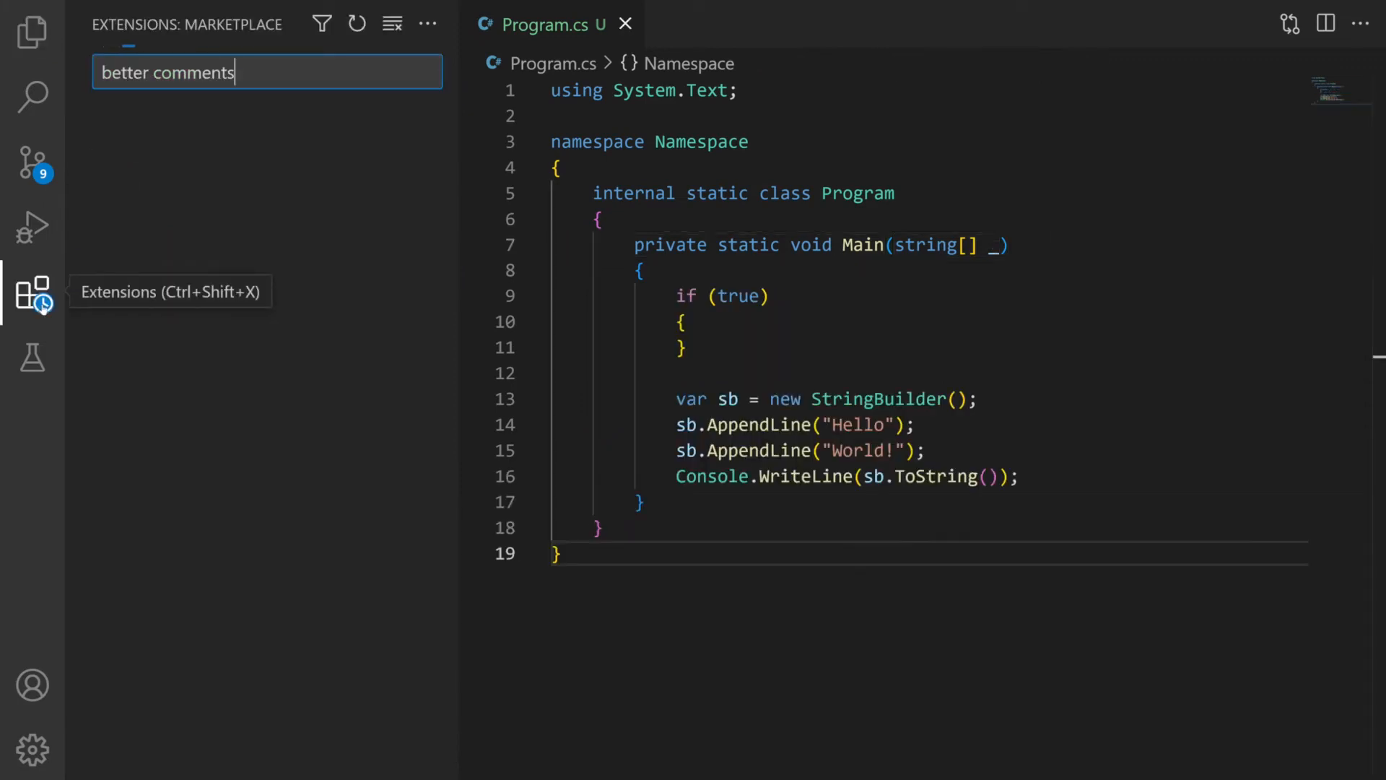
Step: Install Aaron Bond's Better Comments extension and close its page
{"action": "left_click", "coordinate": [234, 146]}
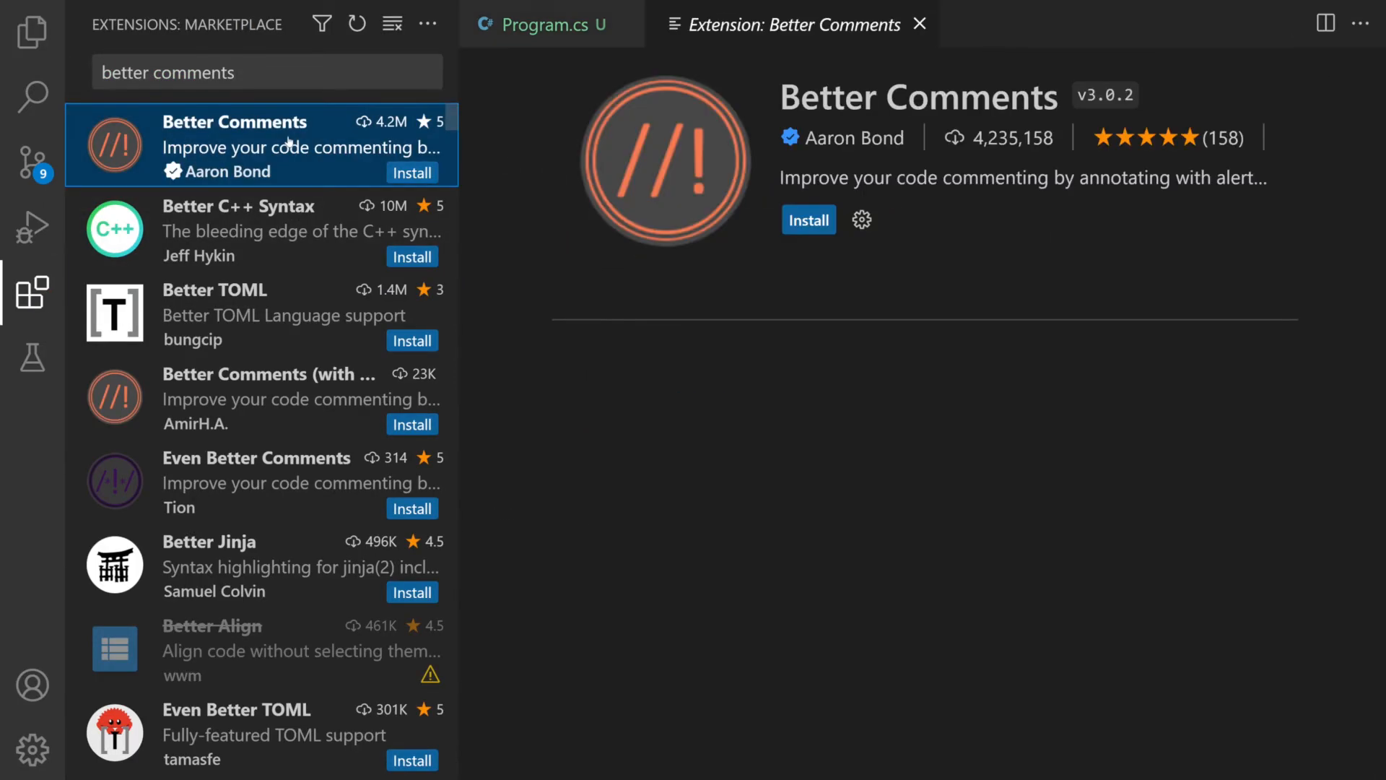
{"action": "left_click", "coordinate": [807, 220]}
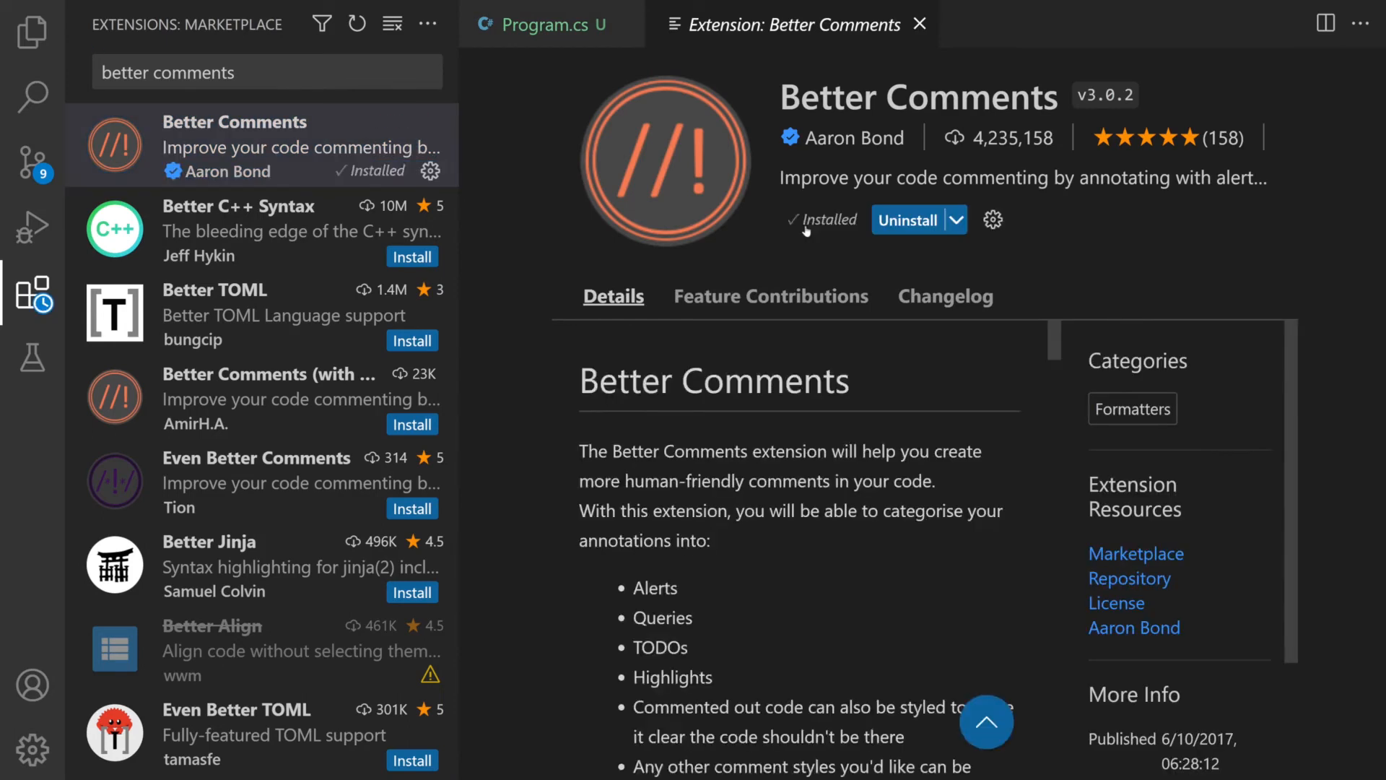
{"action": "left_click", "coordinate": [822, 219]}
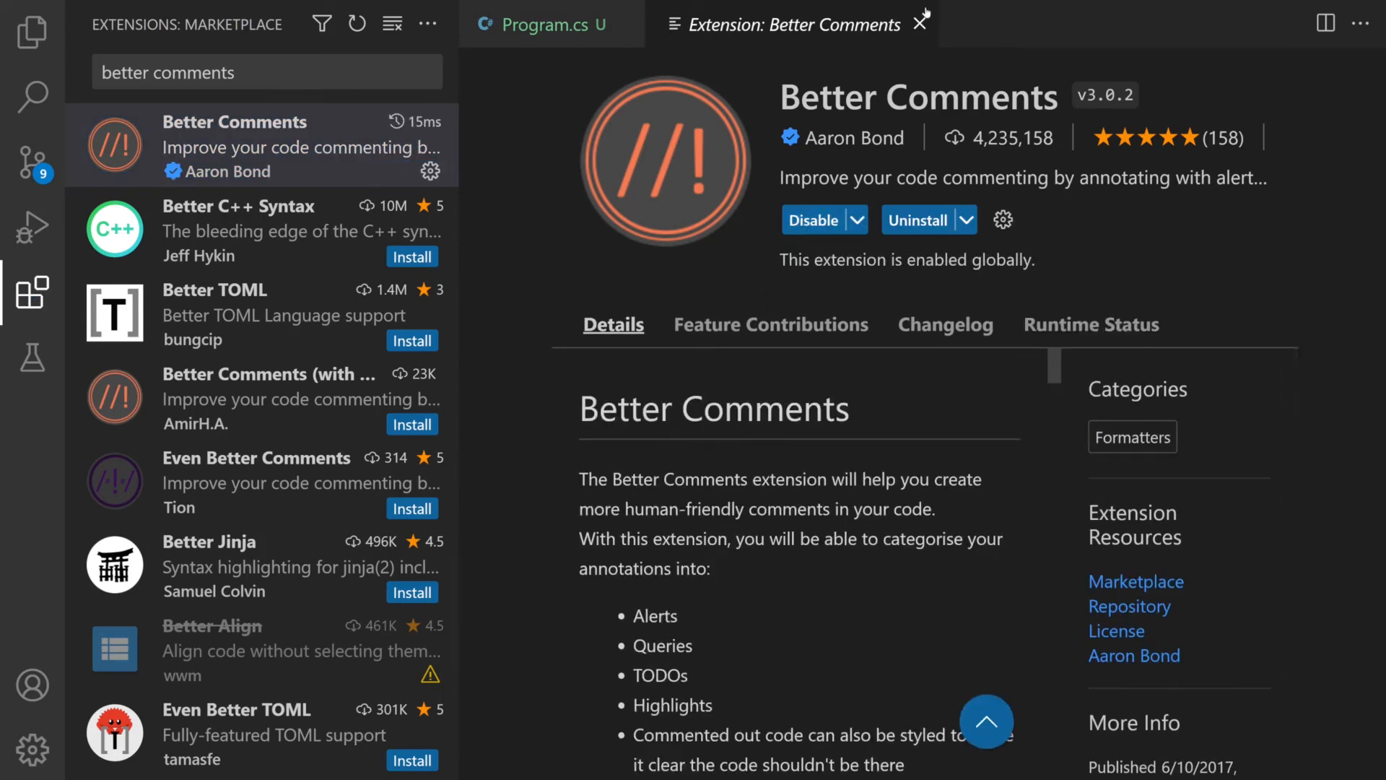
{"action": "left_click", "coordinate": [923, 23]}
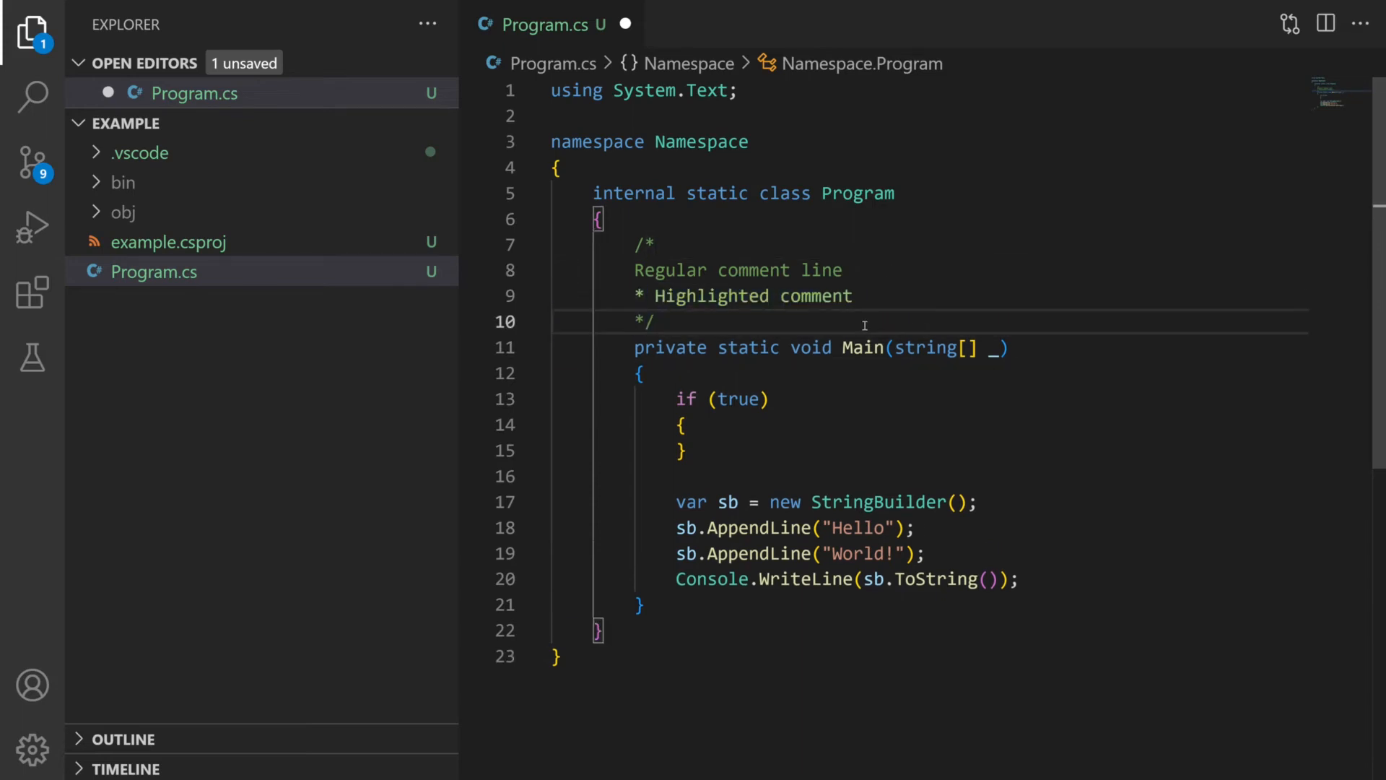
Step: Write alert-style comments '! DO NOT USE' and '// ! Arg' to preview Better Comments colouring
{"action": "type", "text": "! DO NOT USE"}
{"action": "type", "text": "TODO: finish the method"}
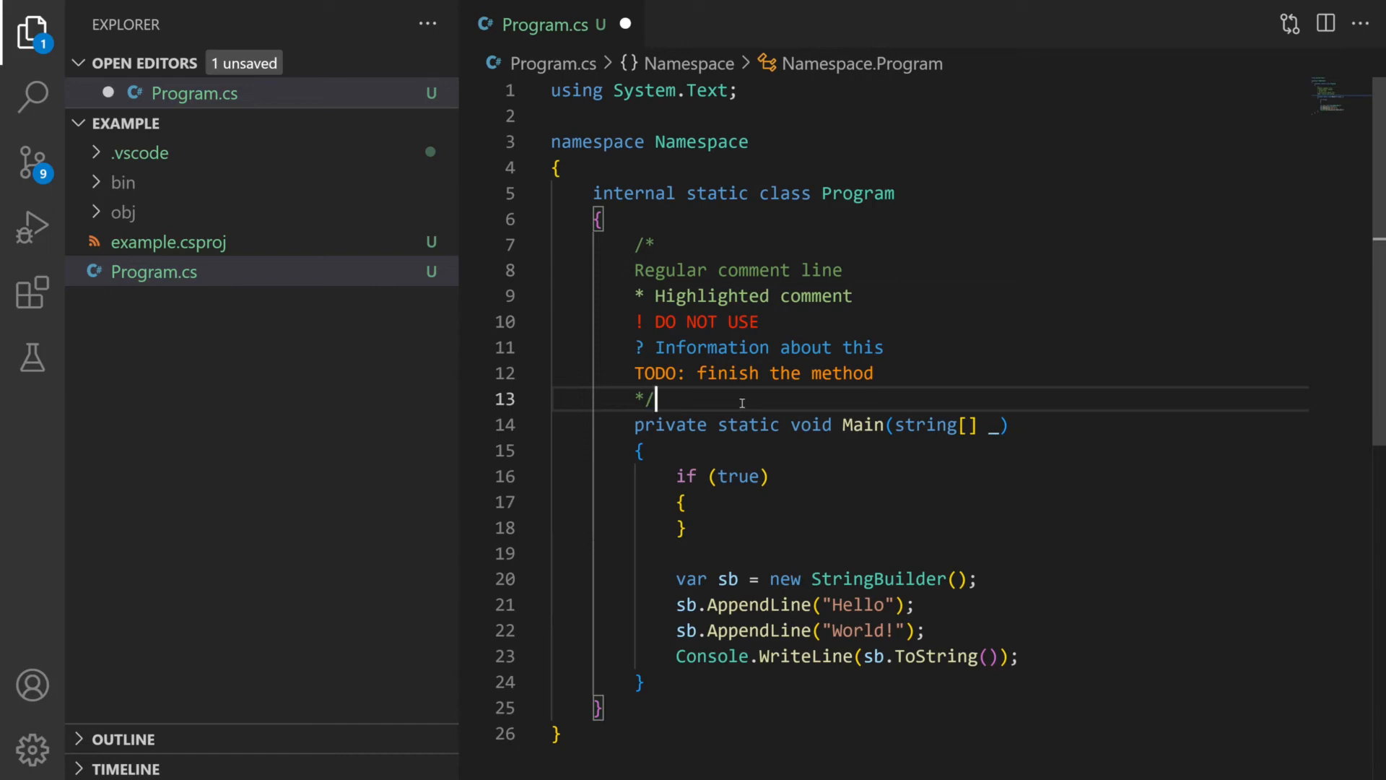
{"action": "type", "text": "// ! Arg"}
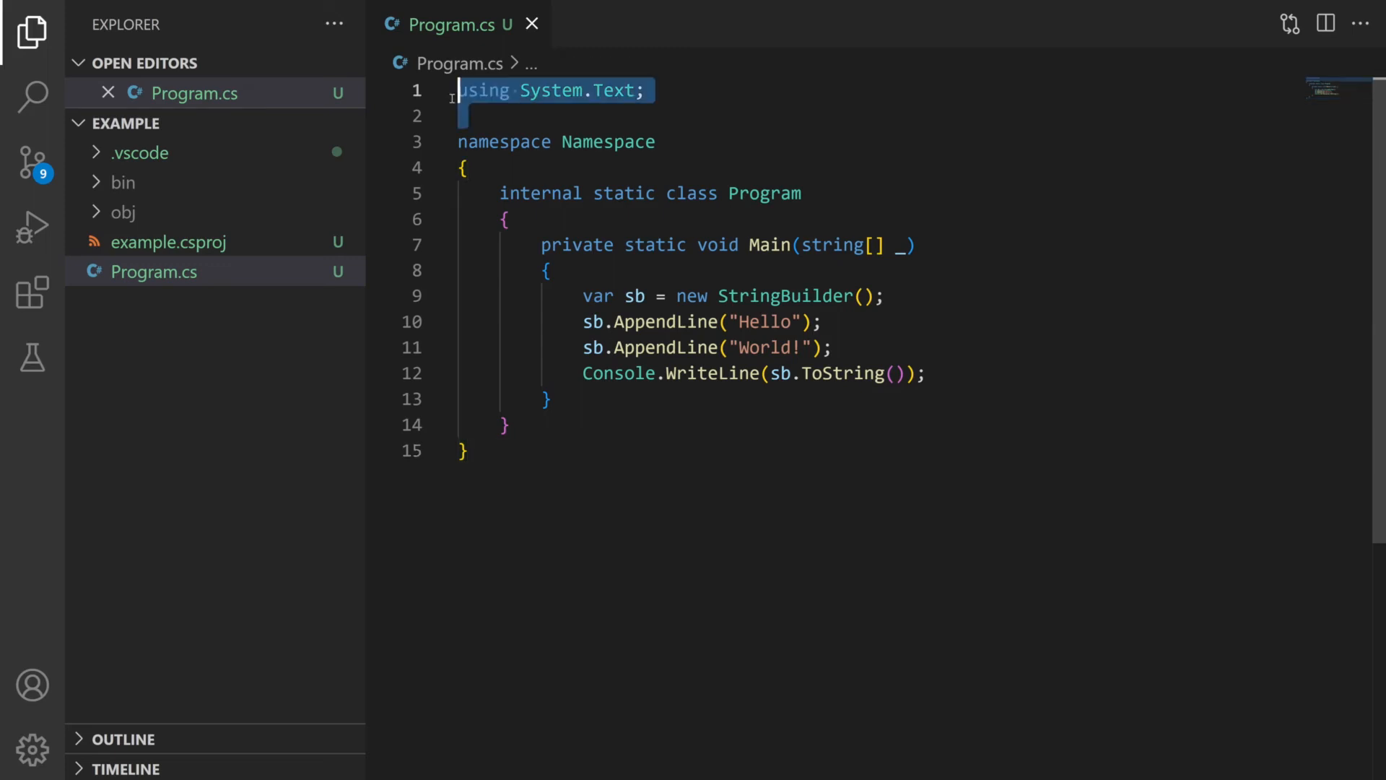
Step: Delete the using System.Text line and leave line 7 as 'var sb = new'
{"action": "key", "text": "Delete"}
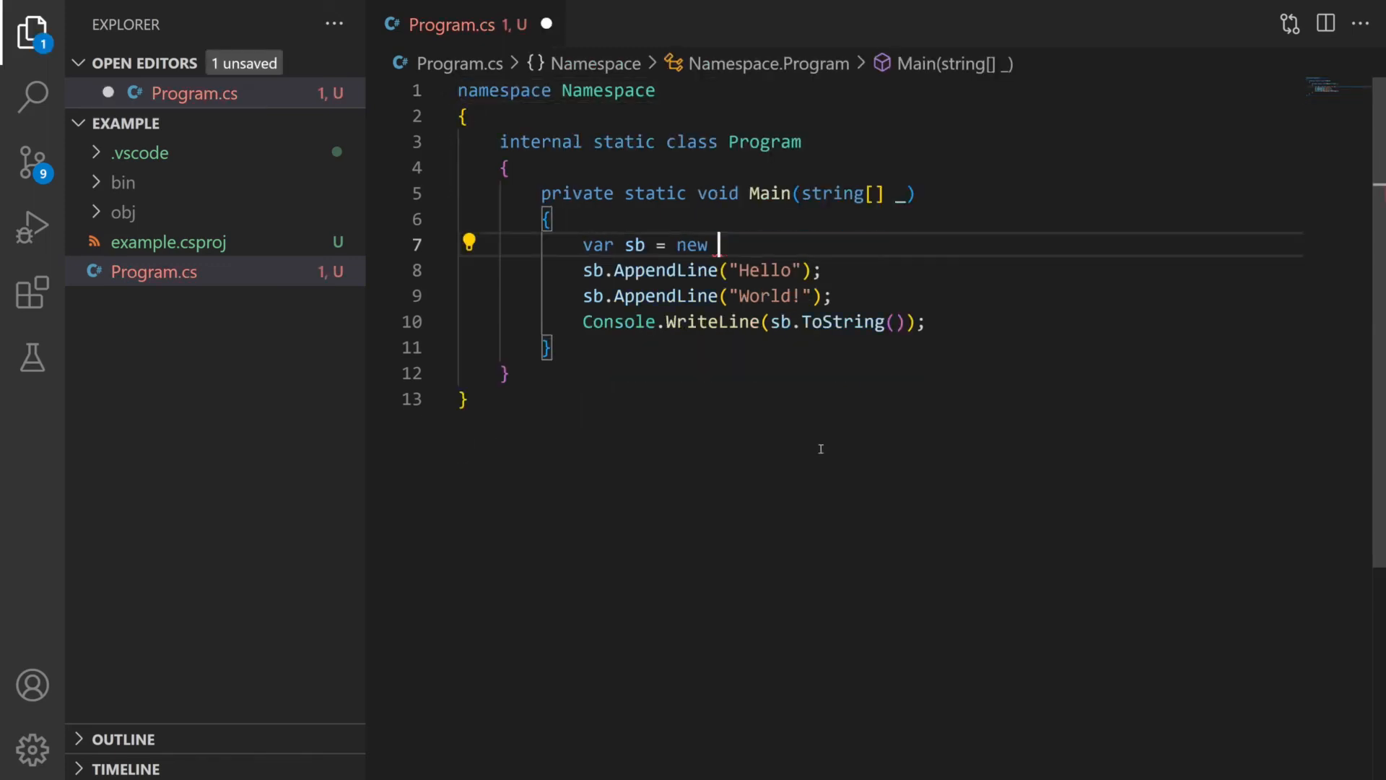
{"action": "type", "text": "StringBui"}
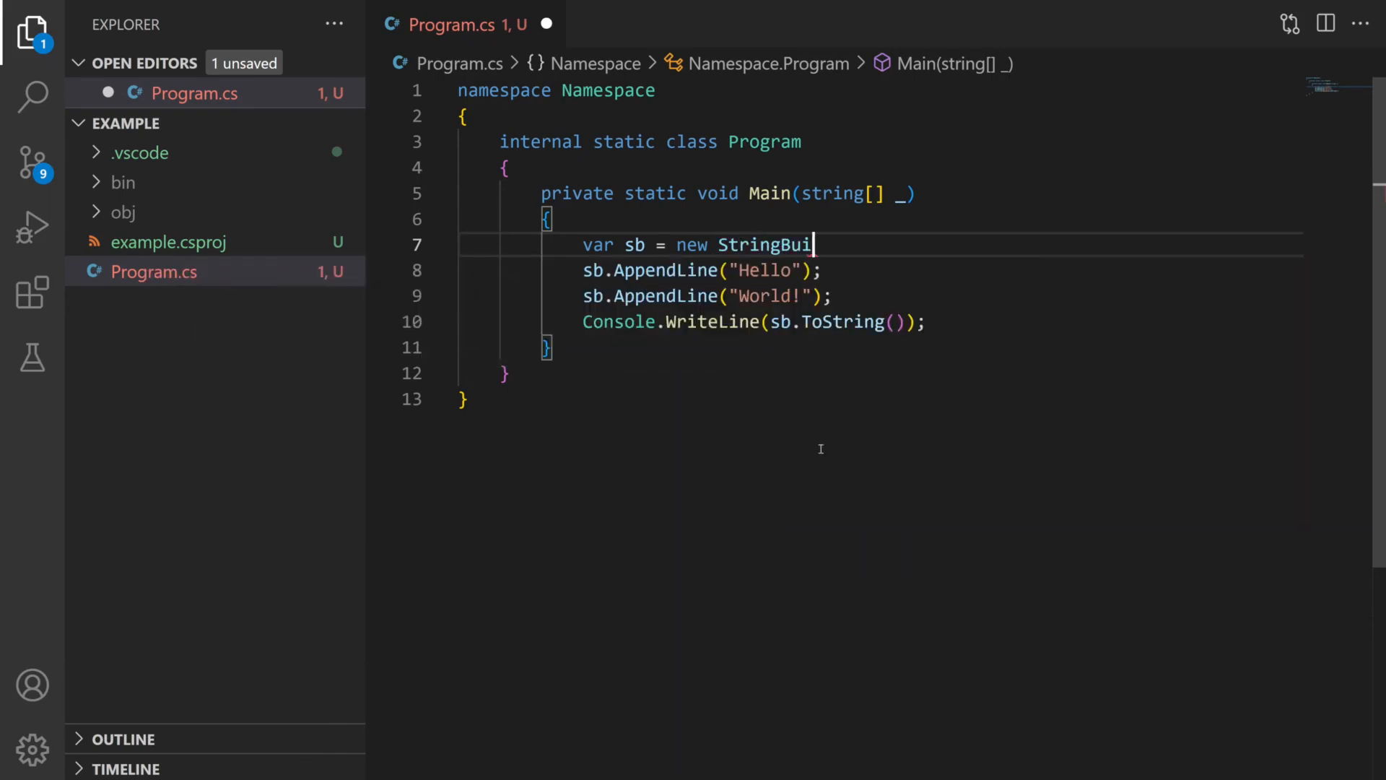
{"action": "type", "text": "lder"}
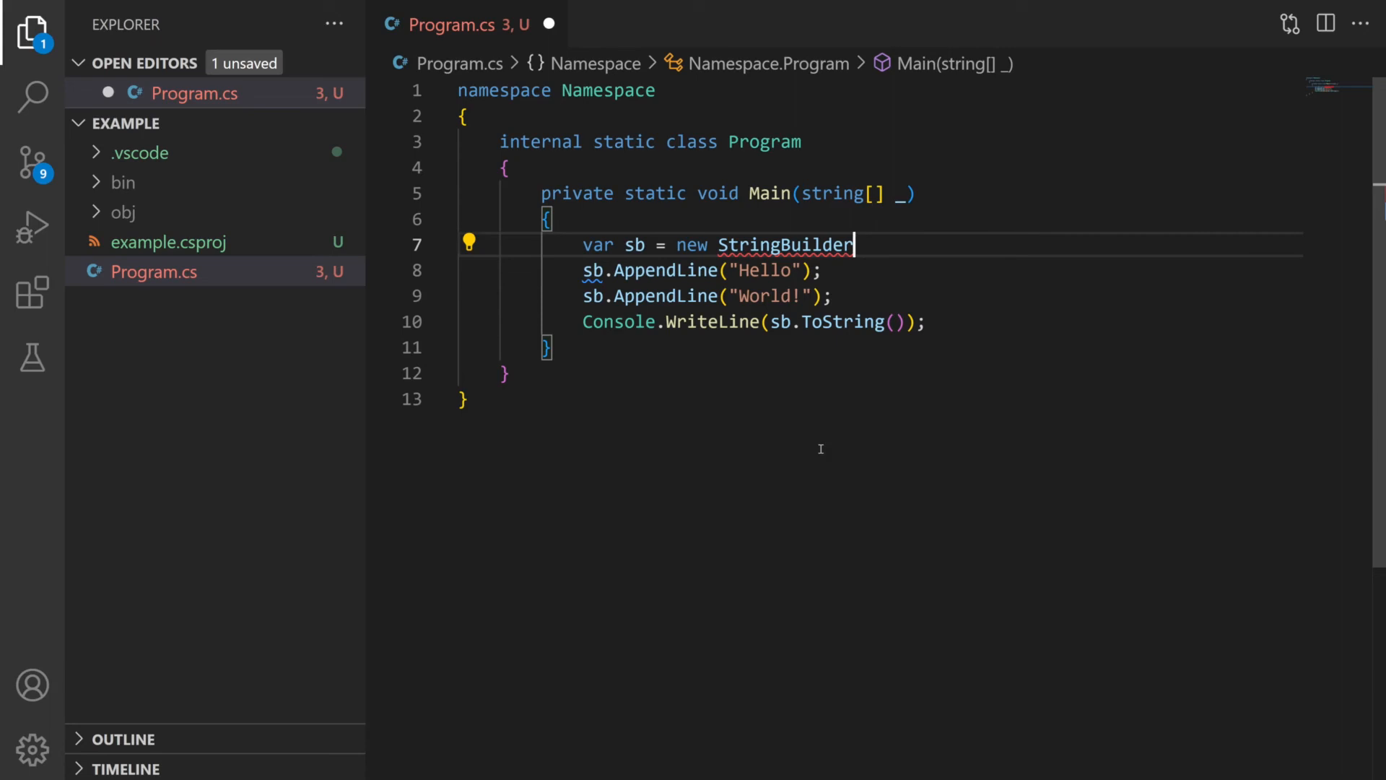
{"action": "key", "text": "Backspace"}
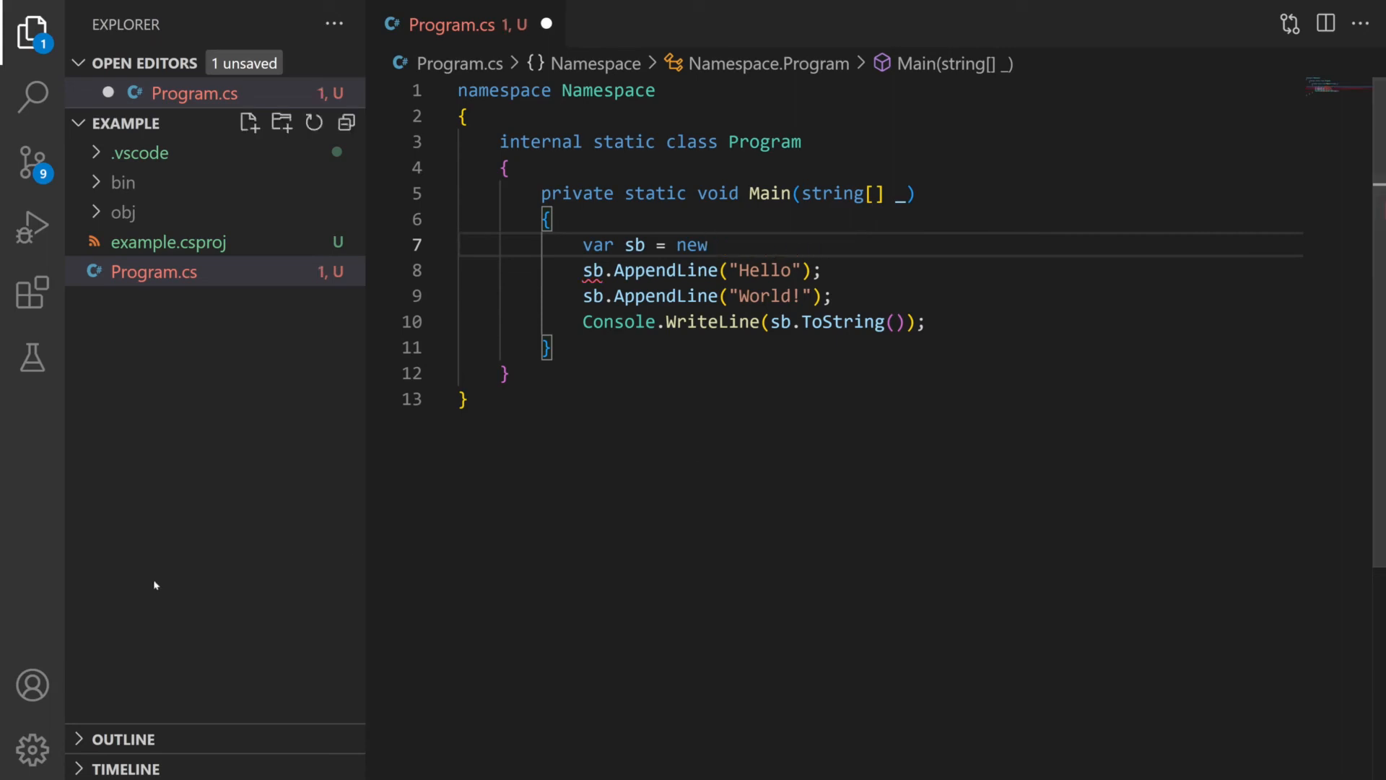
Step: Enable Omnisharp Import Completion in the C# configuration settings
{"action": "left_click", "coordinate": [32, 749]}
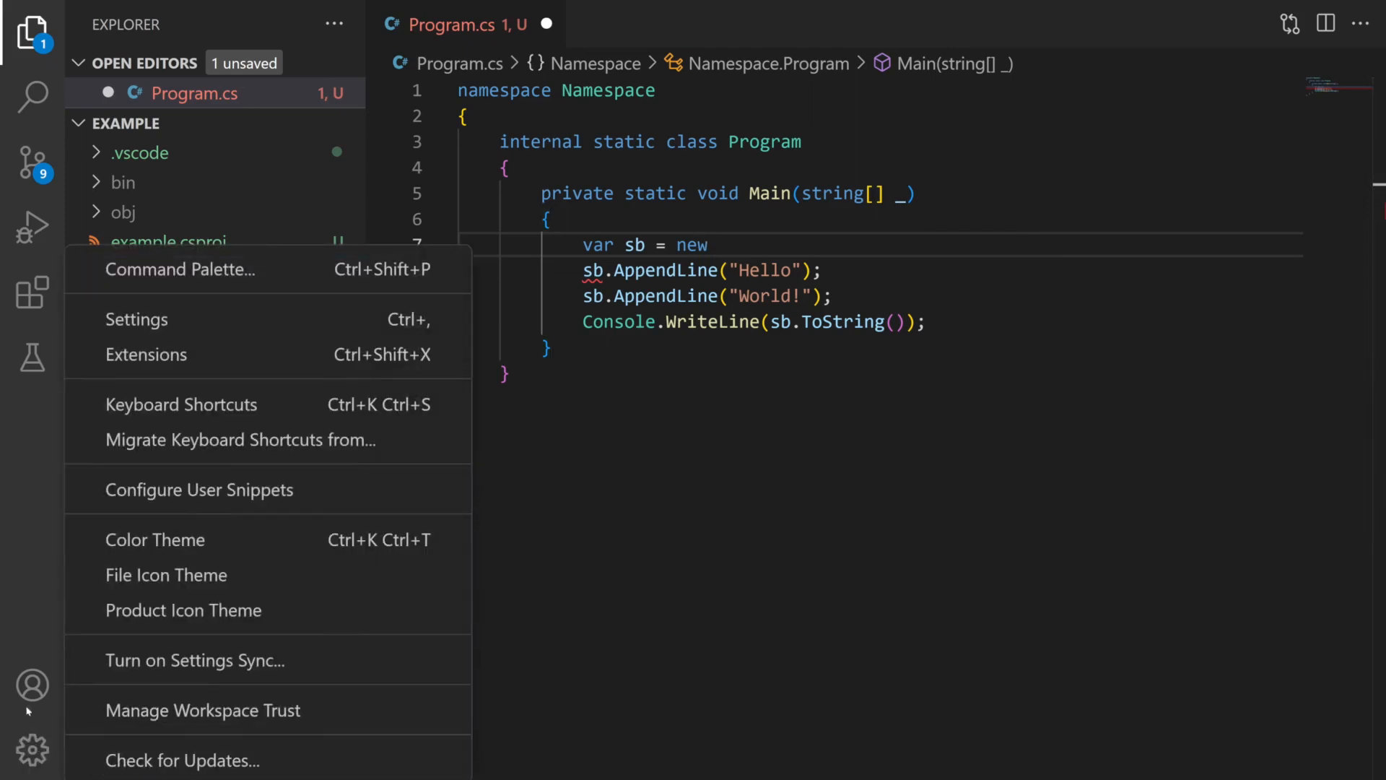
{"action": "left_click", "coordinate": [136, 319]}
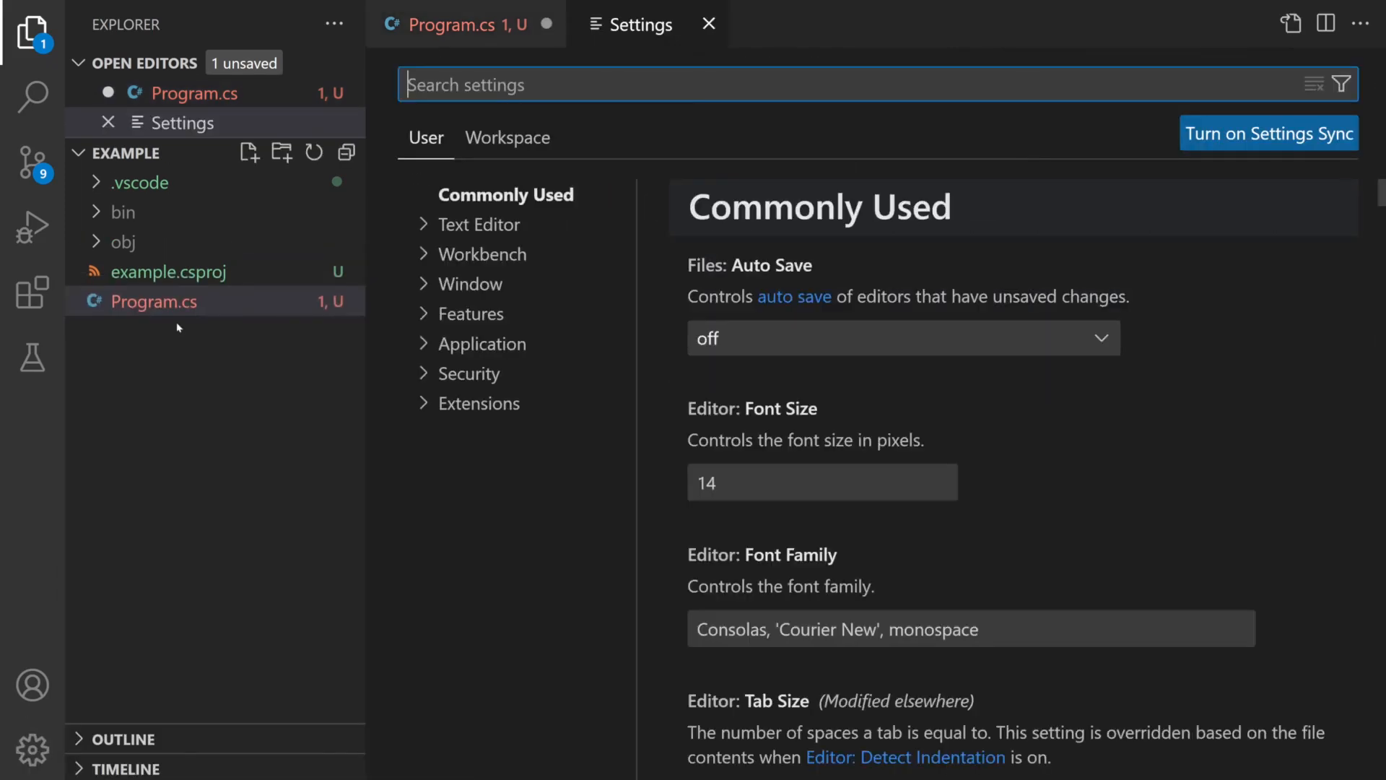
{"action": "type", "text": "enable import"}
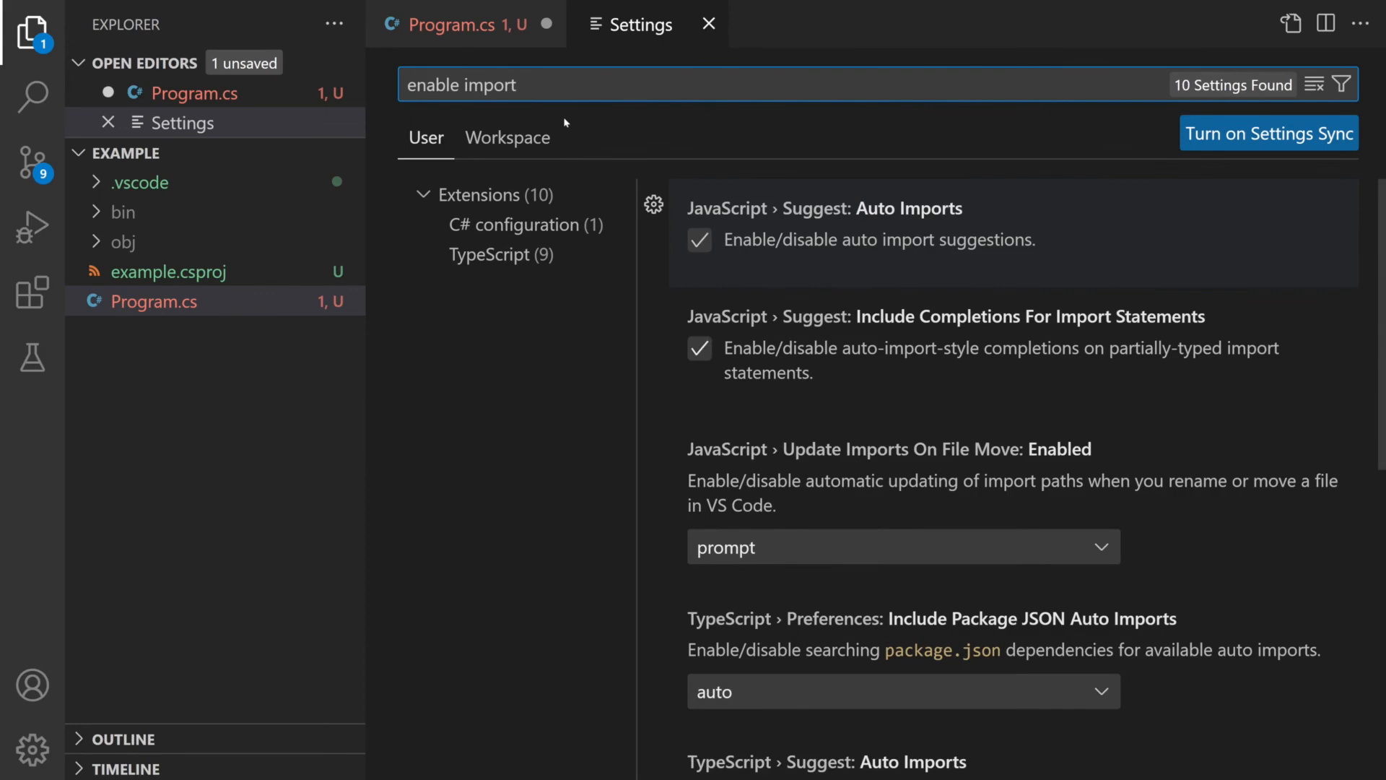
{"action": "mouse_move", "coordinate": [441, 239]}
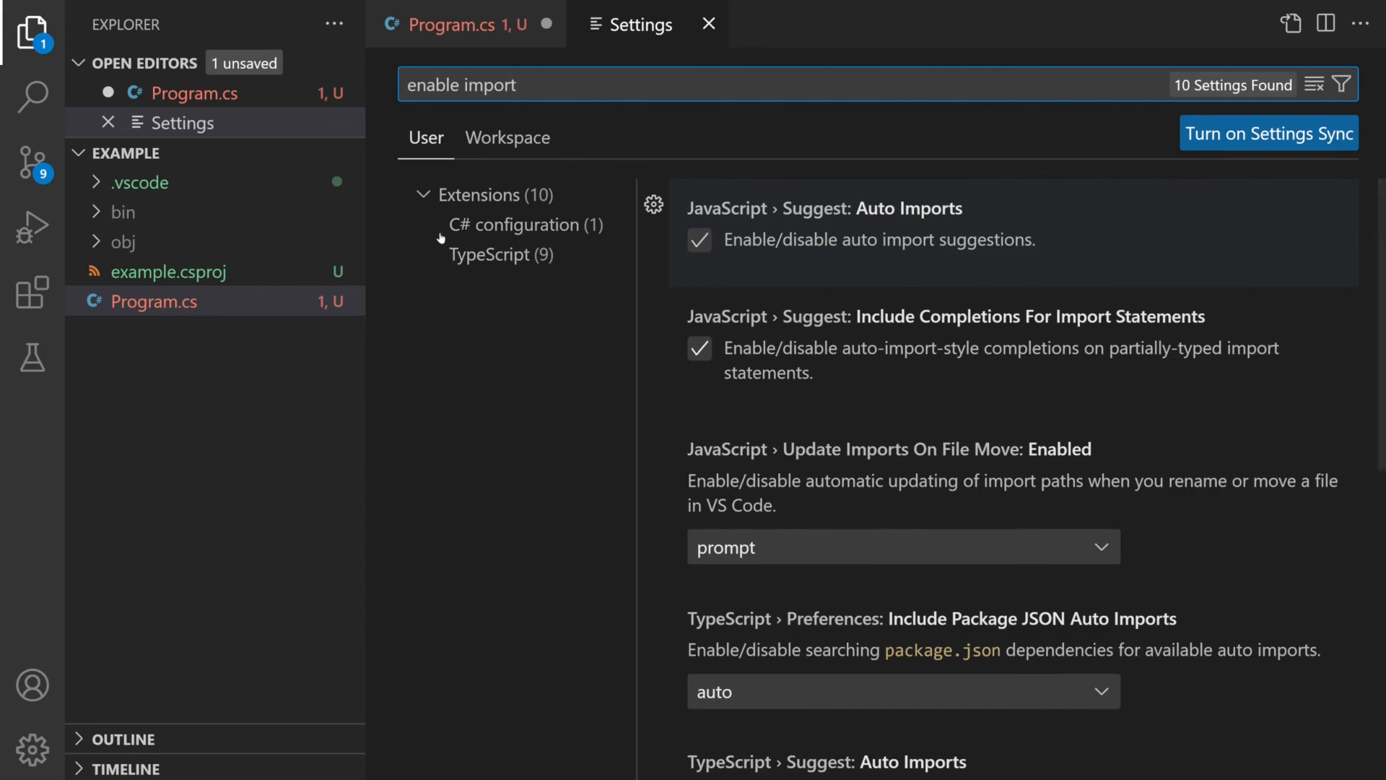
{"action": "left_click", "coordinate": [522, 223]}
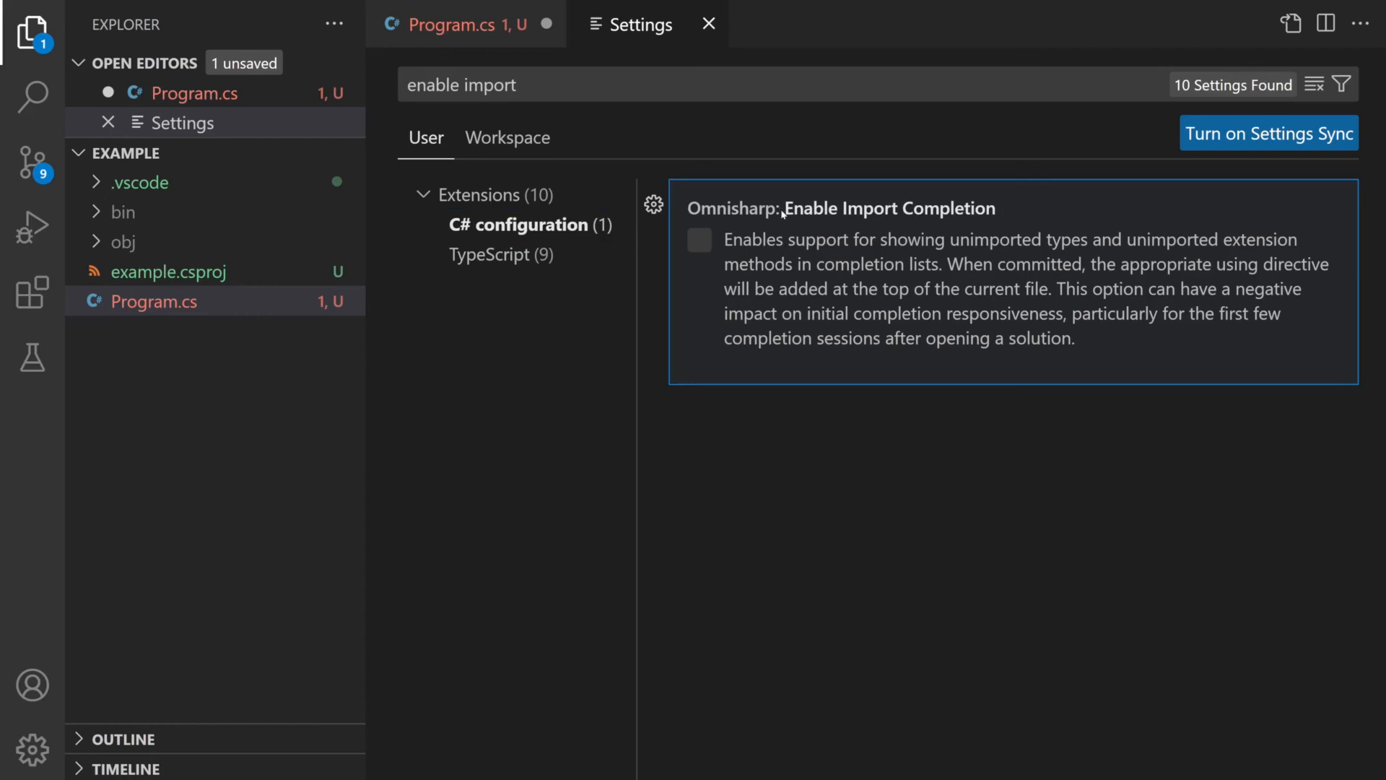
{"action": "left_click", "coordinate": [699, 240]}
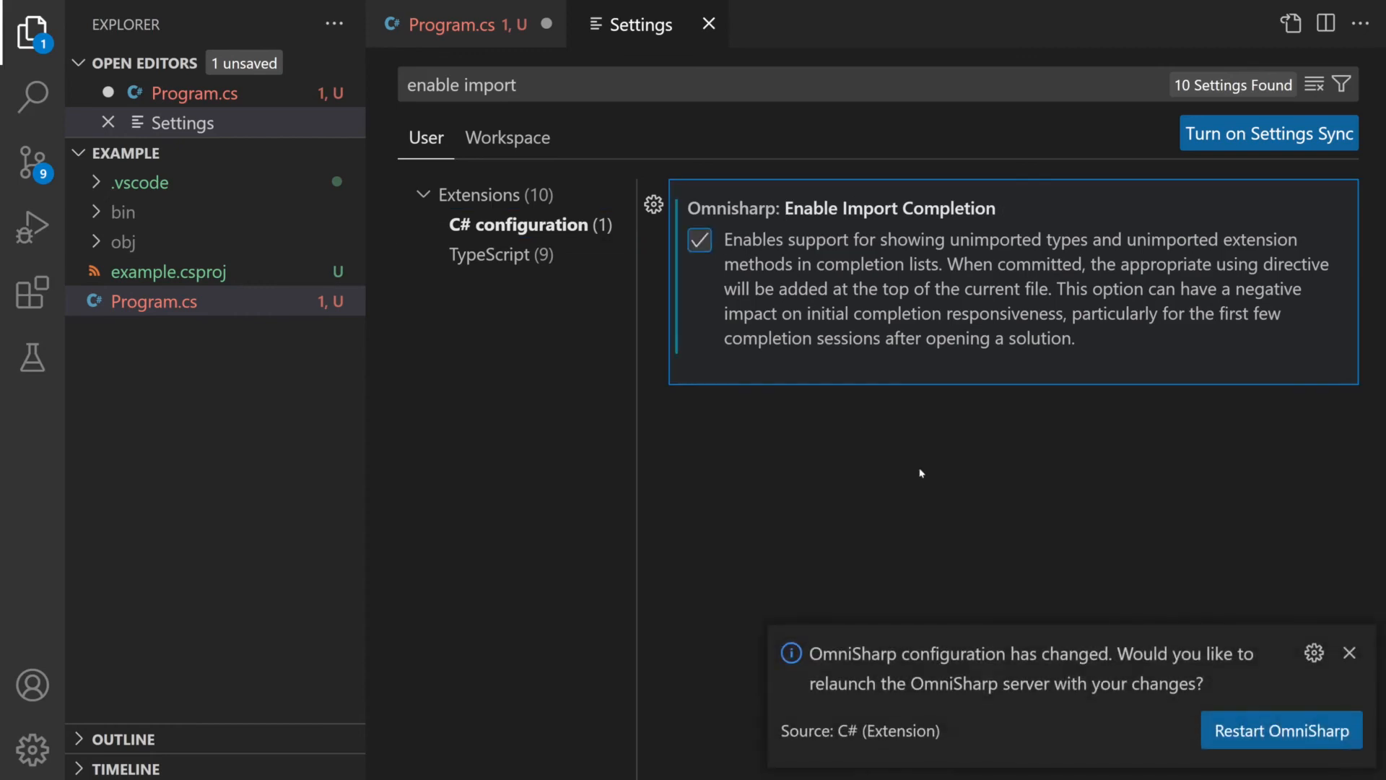
{"action": "mouse_move", "coordinate": [980, 476]}
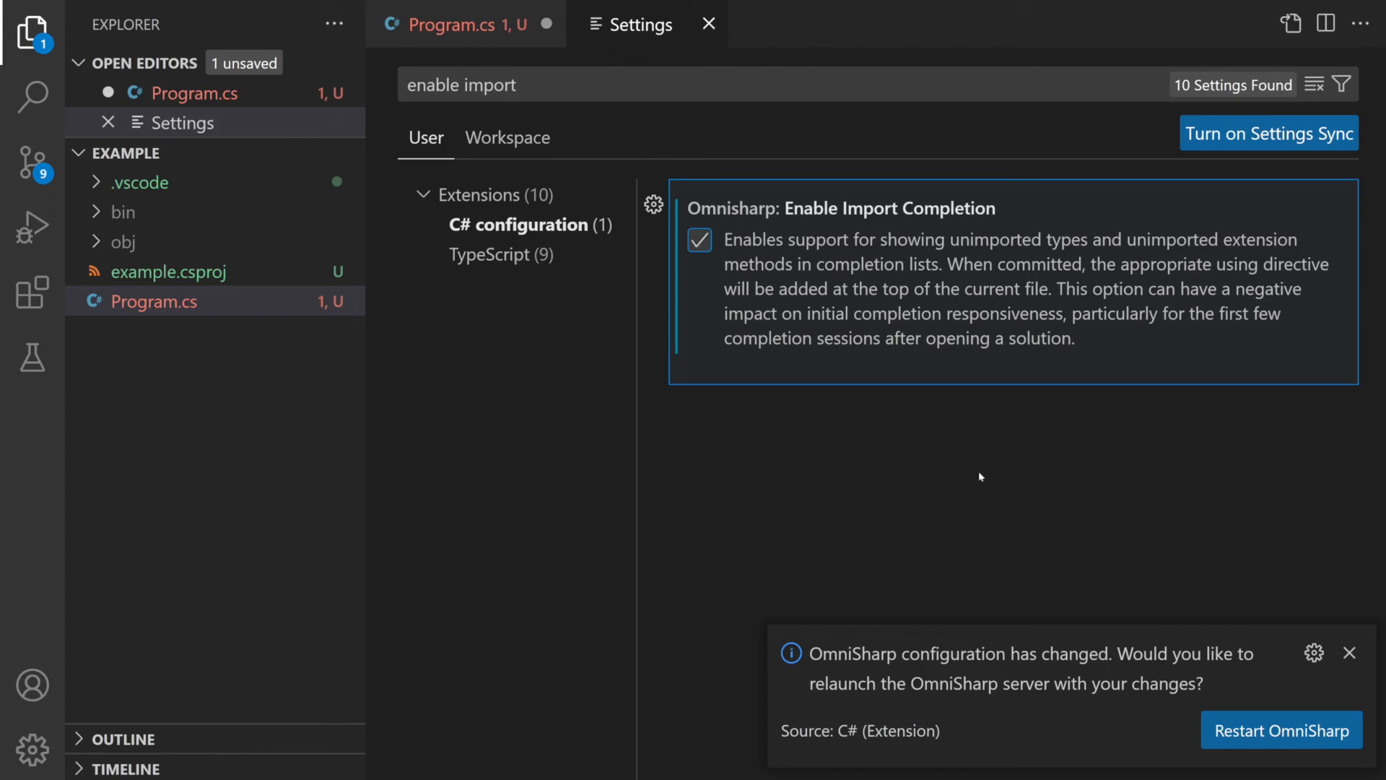
{"action": "mouse_move", "coordinate": [1281, 730]}
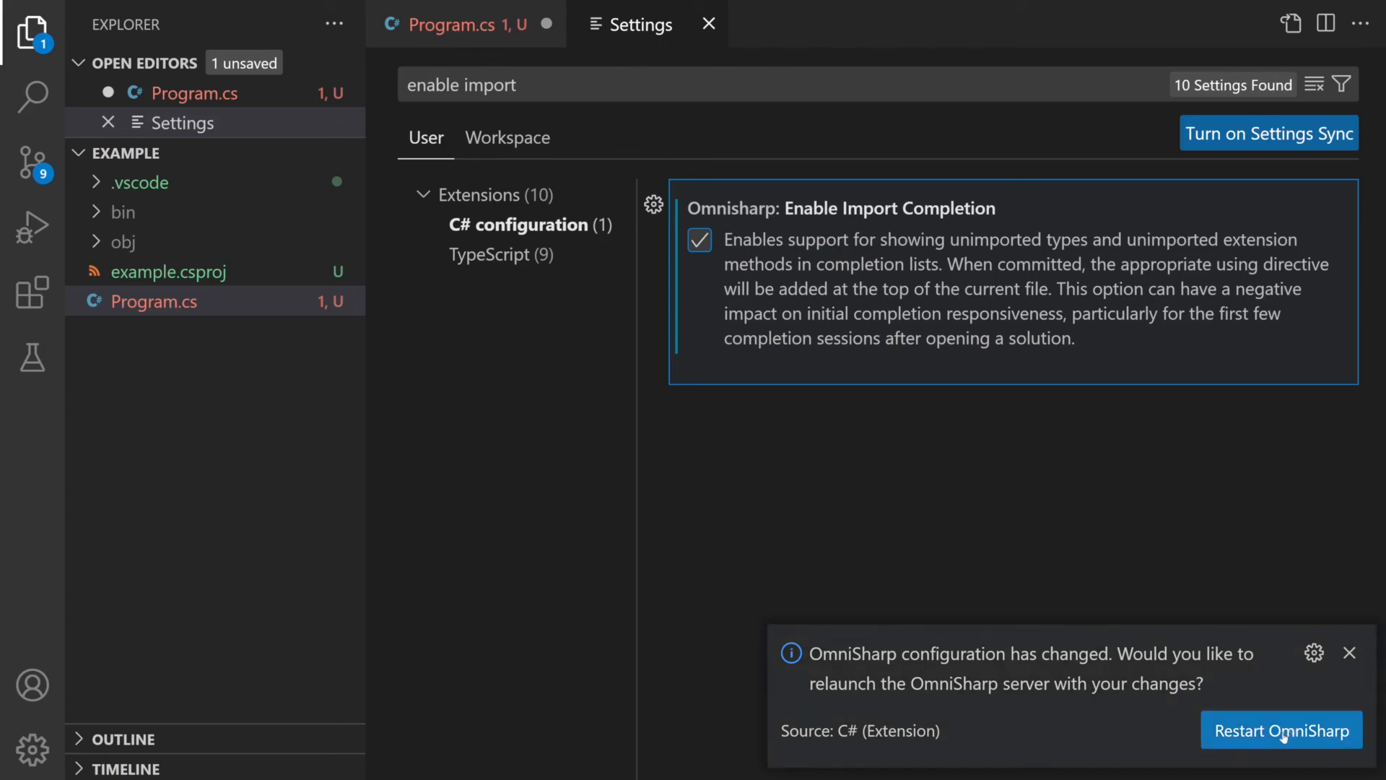
{"action": "mouse_move", "coordinate": [1281, 737]}
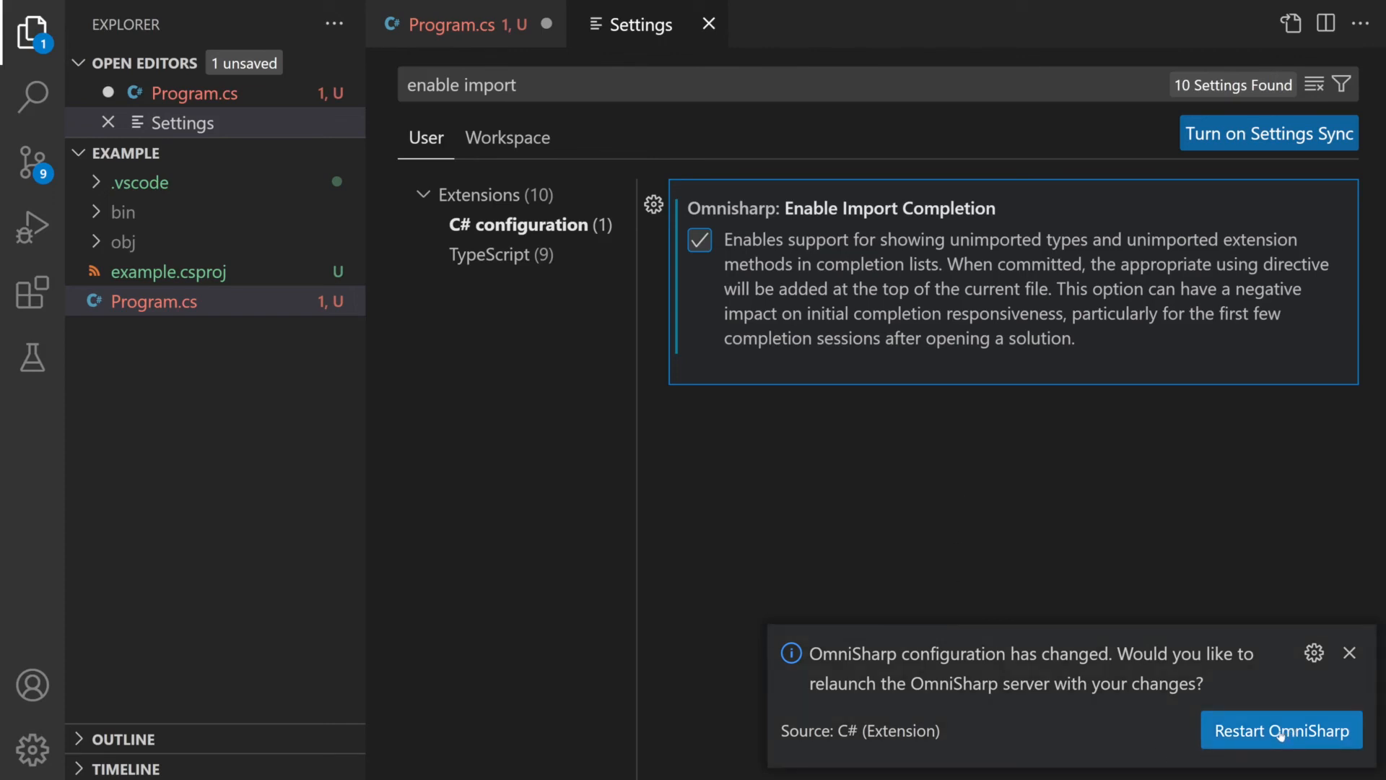
Step: Restart the OmniSharp server and return to Program.cs
{"action": "left_click", "coordinate": [1280, 730]}
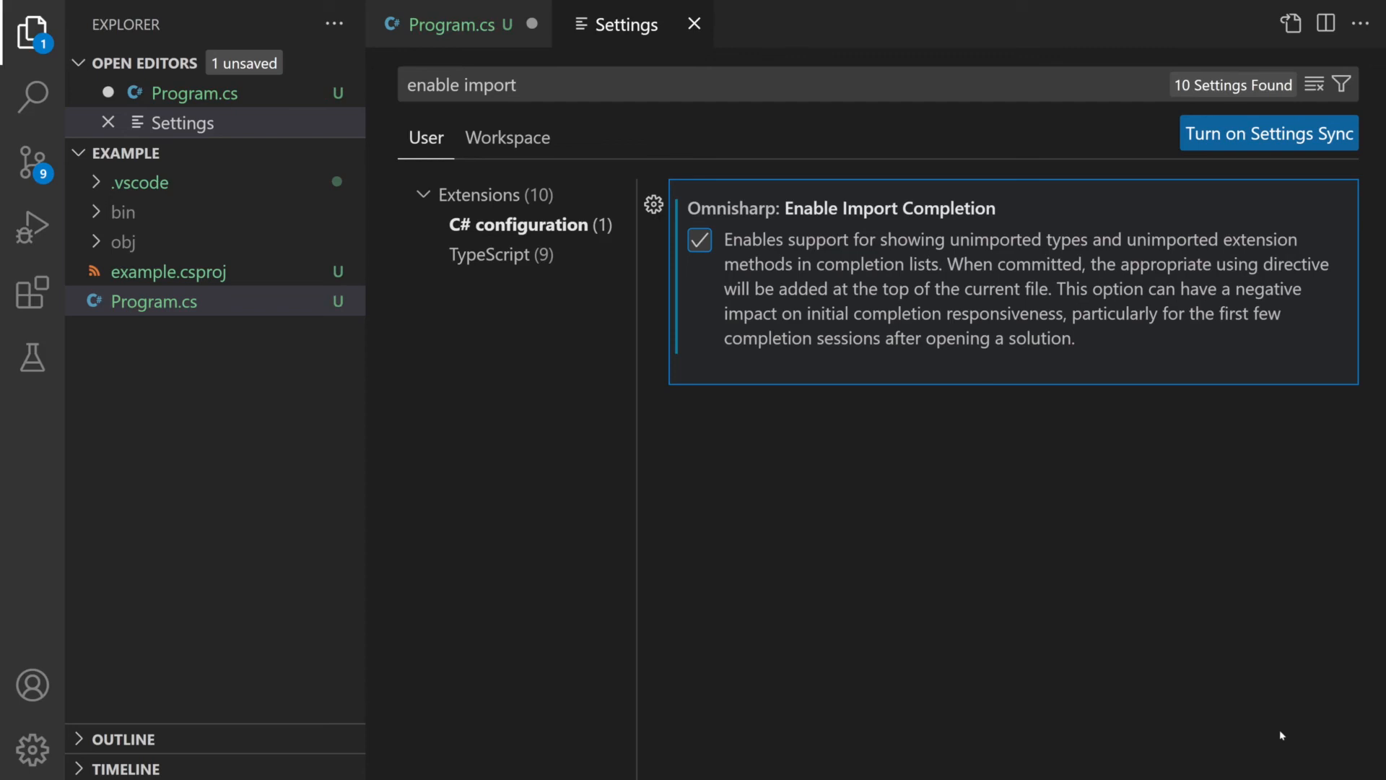
{"action": "left_click", "coordinate": [694, 24]}
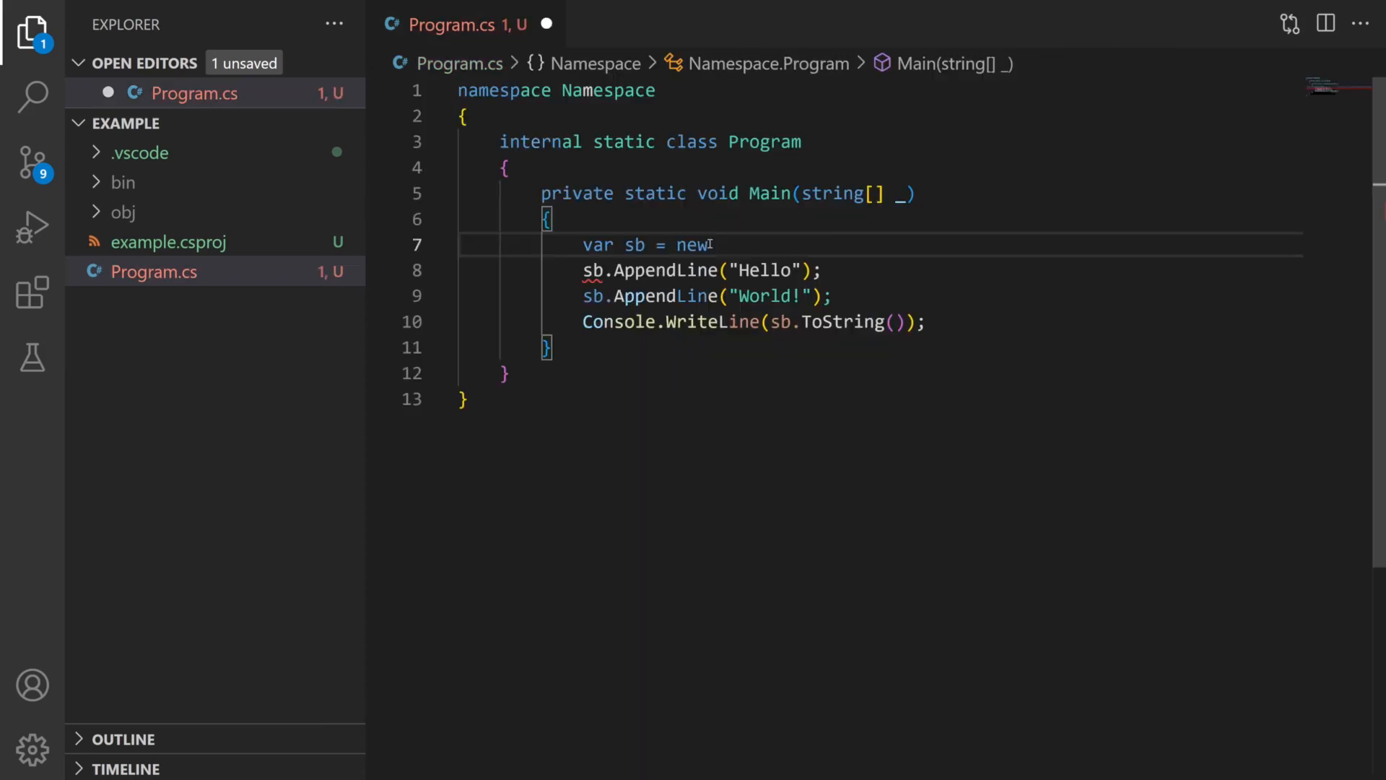
Step: Finish the line as 'new StringBuilder();' letting completion add the System.Text using automatically
{"action": "type", "text": "S"}
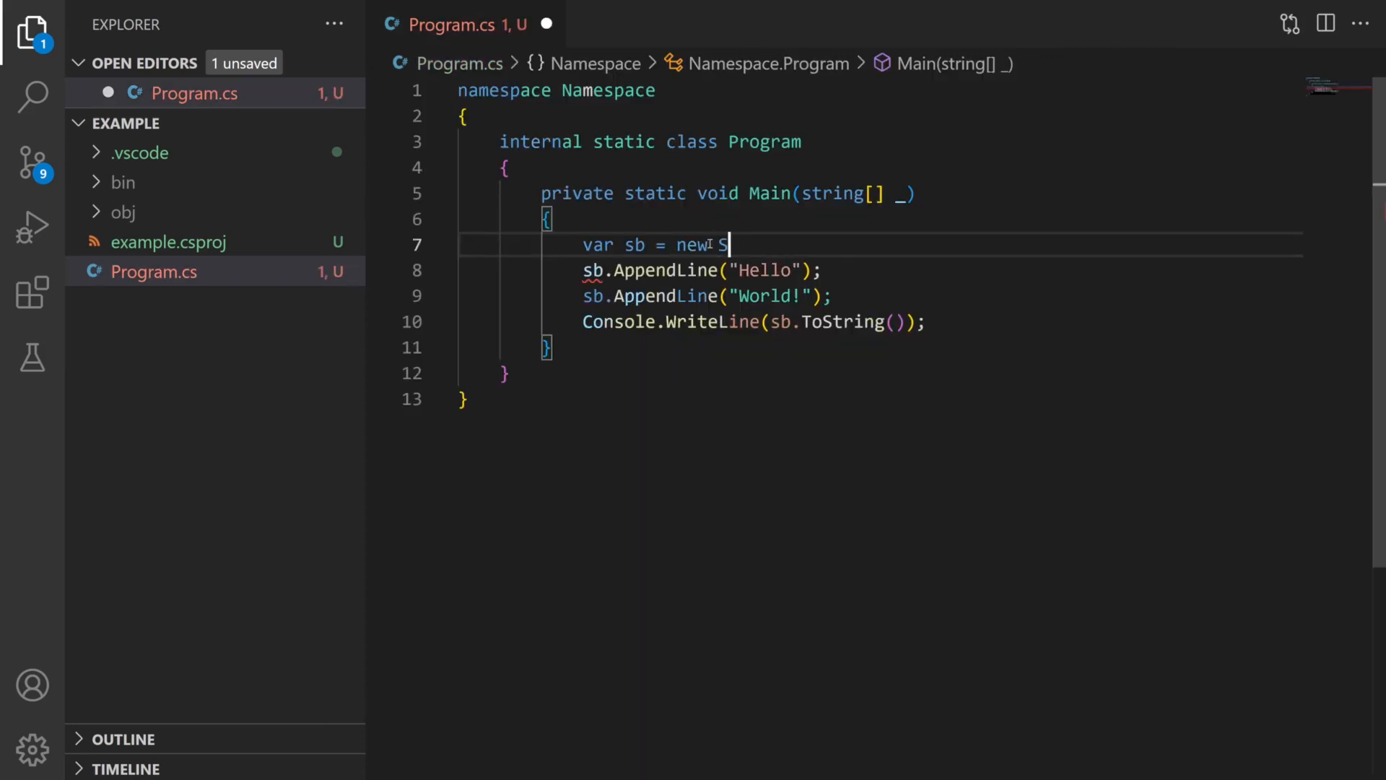
{"action": "type", "text": "tringBuild"}
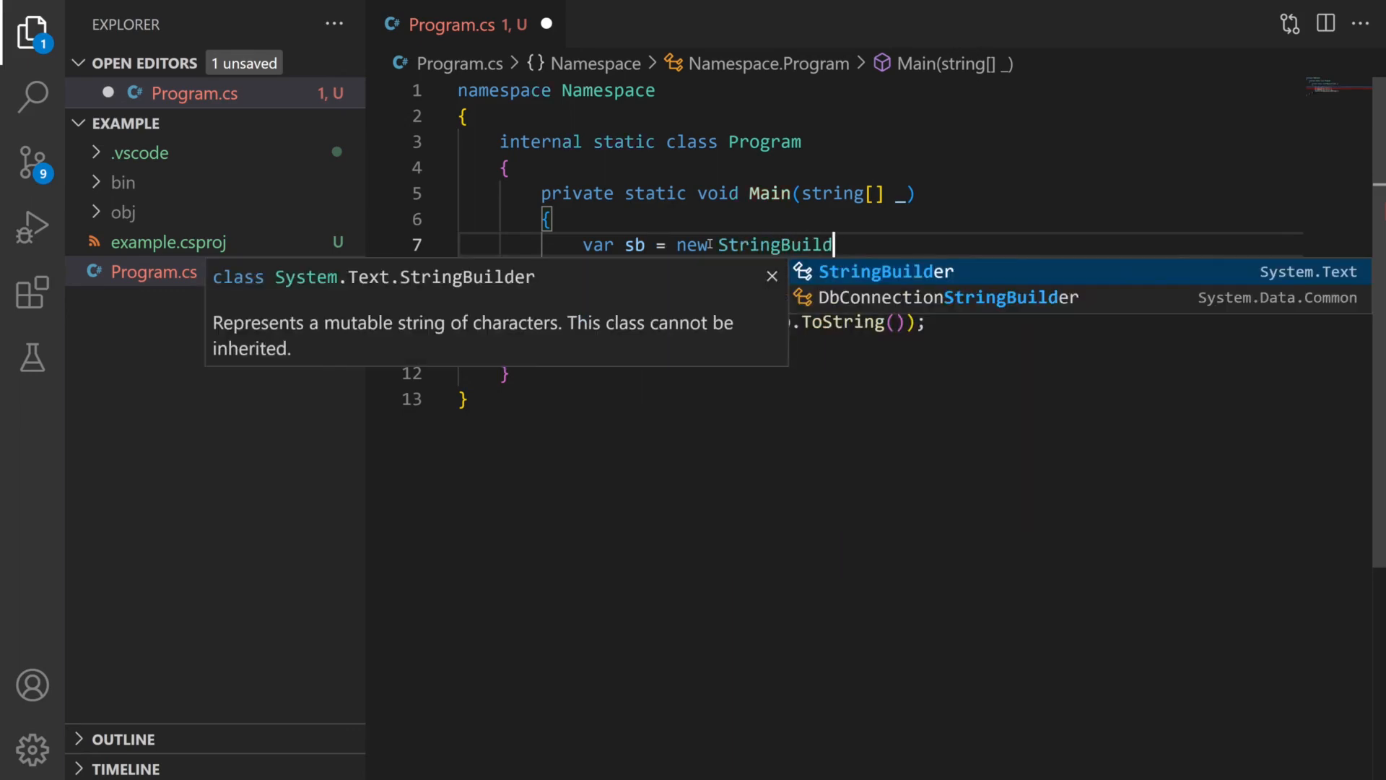
{"action": "type", "text": "er"}
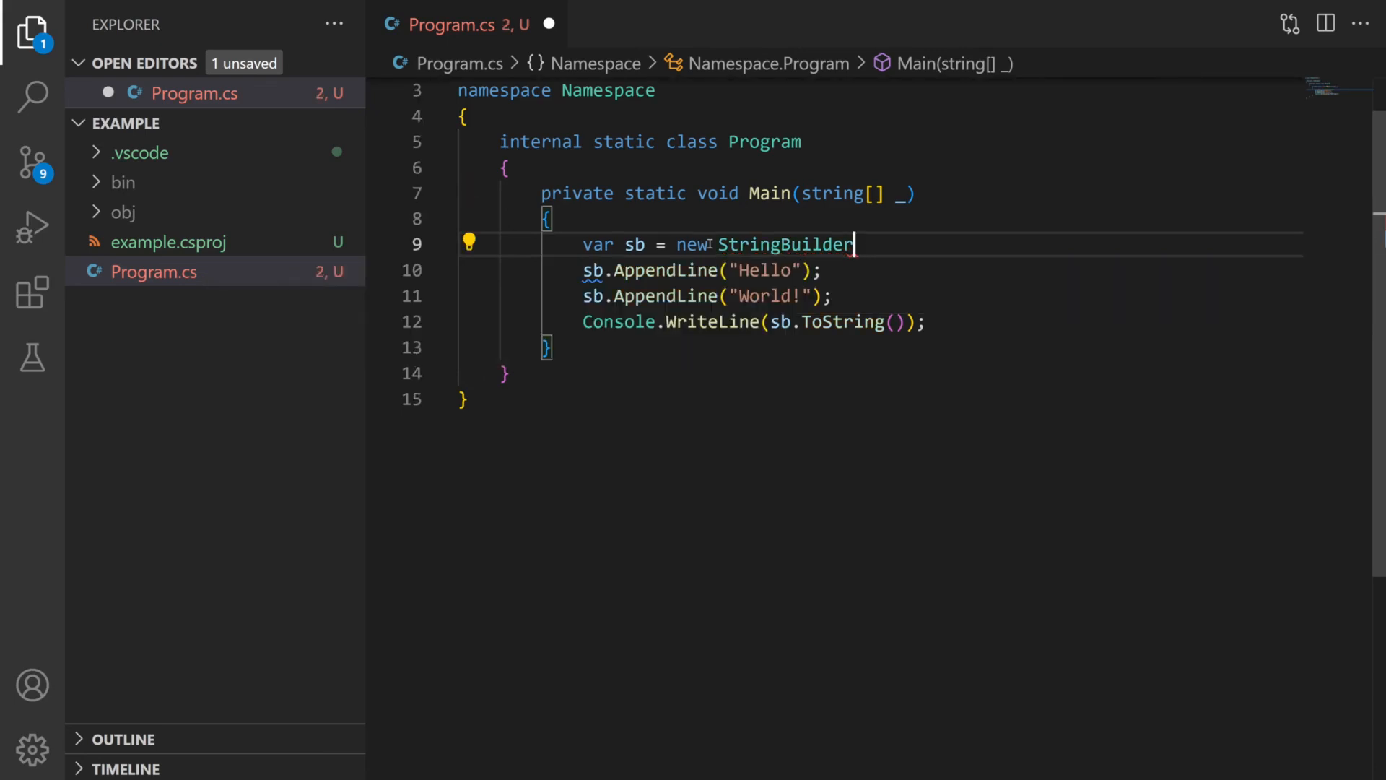
{"action": "type", "text": "();"}
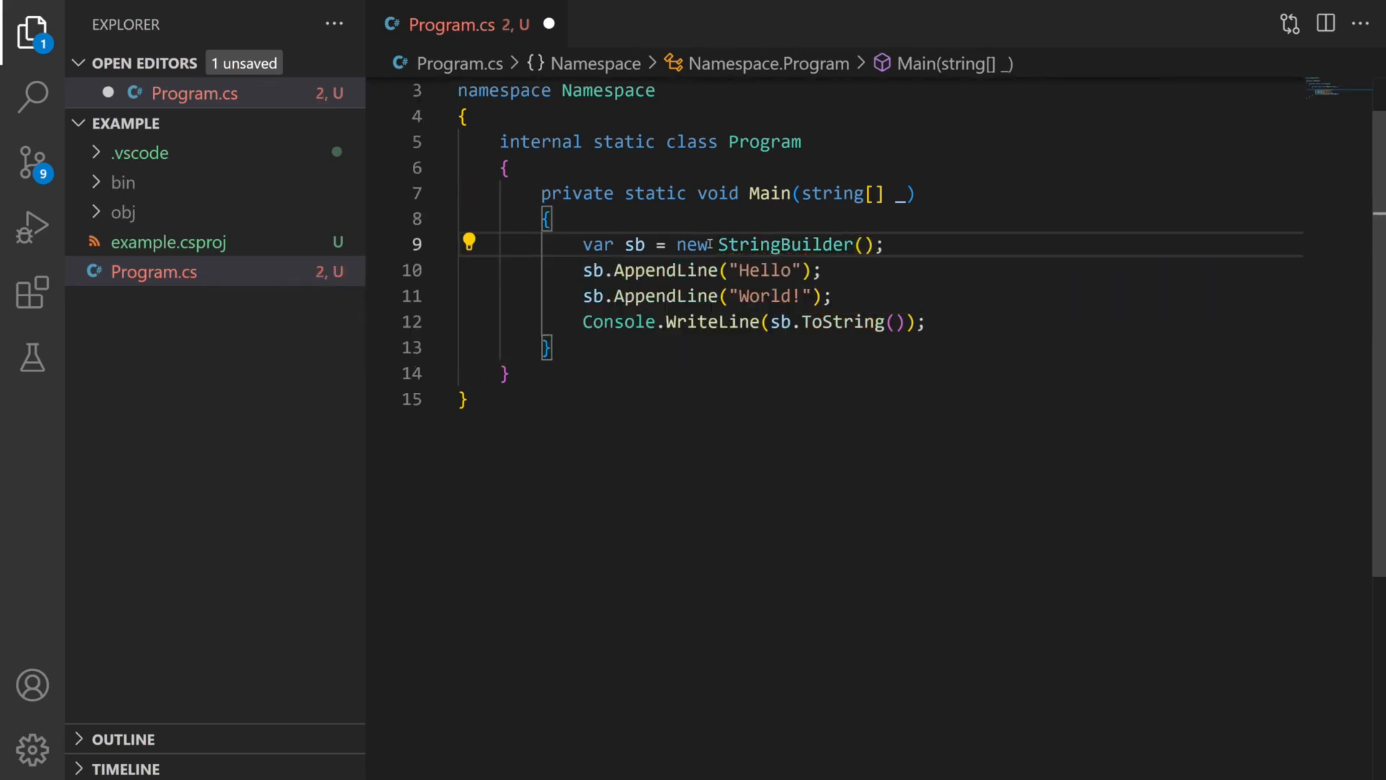